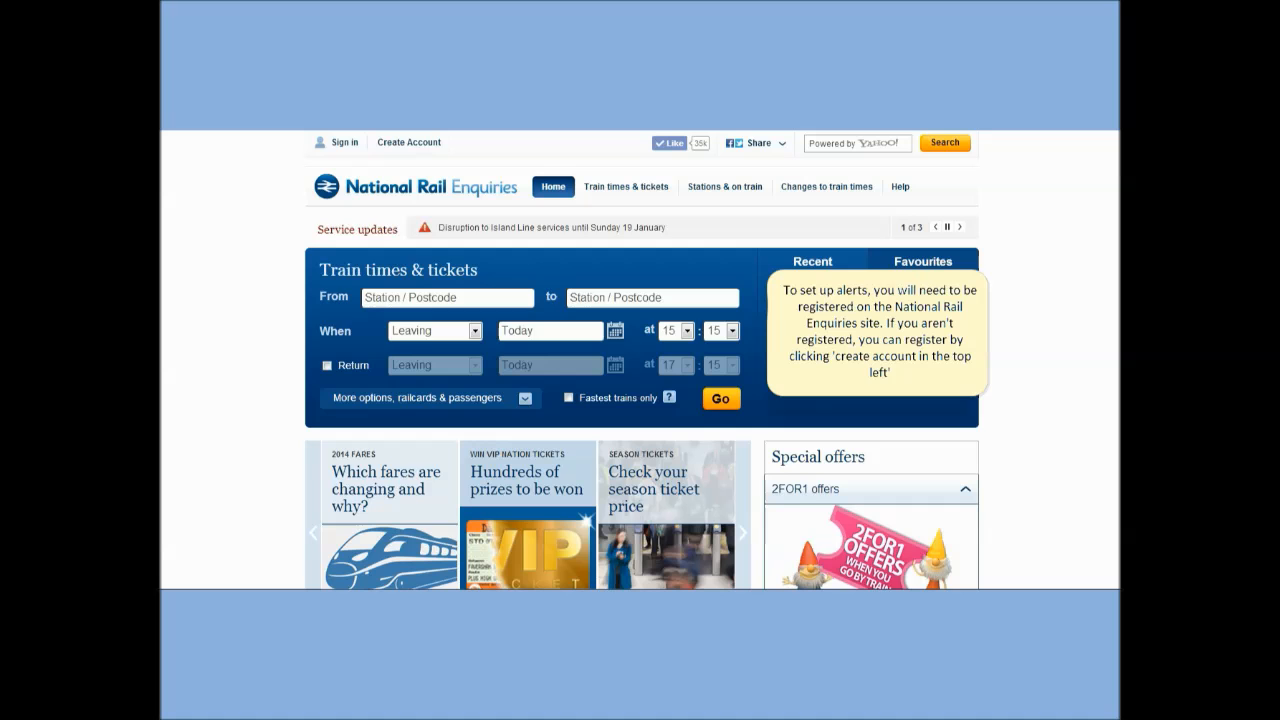
Step: Review the Register form on the account creation page without filling it in
{"action": "left_click", "coordinate": [960, 228]}
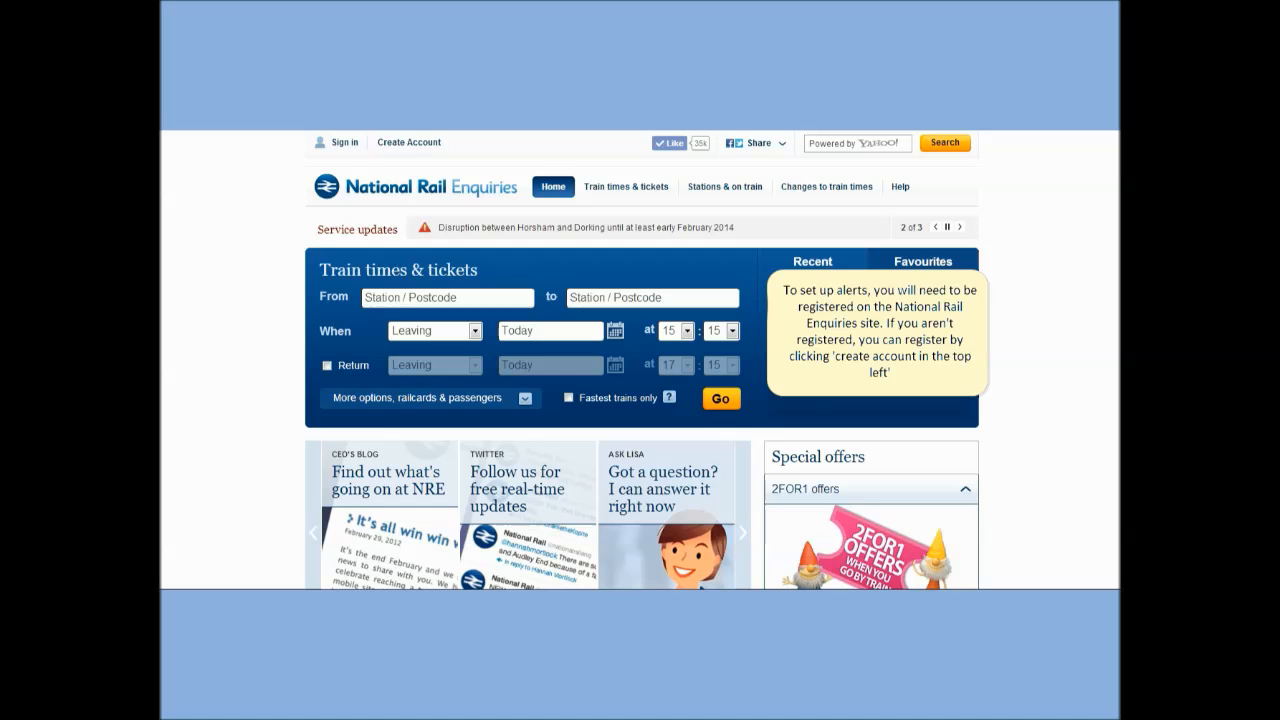
{"action": "mouse_move", "coordinate": [872, 444]}
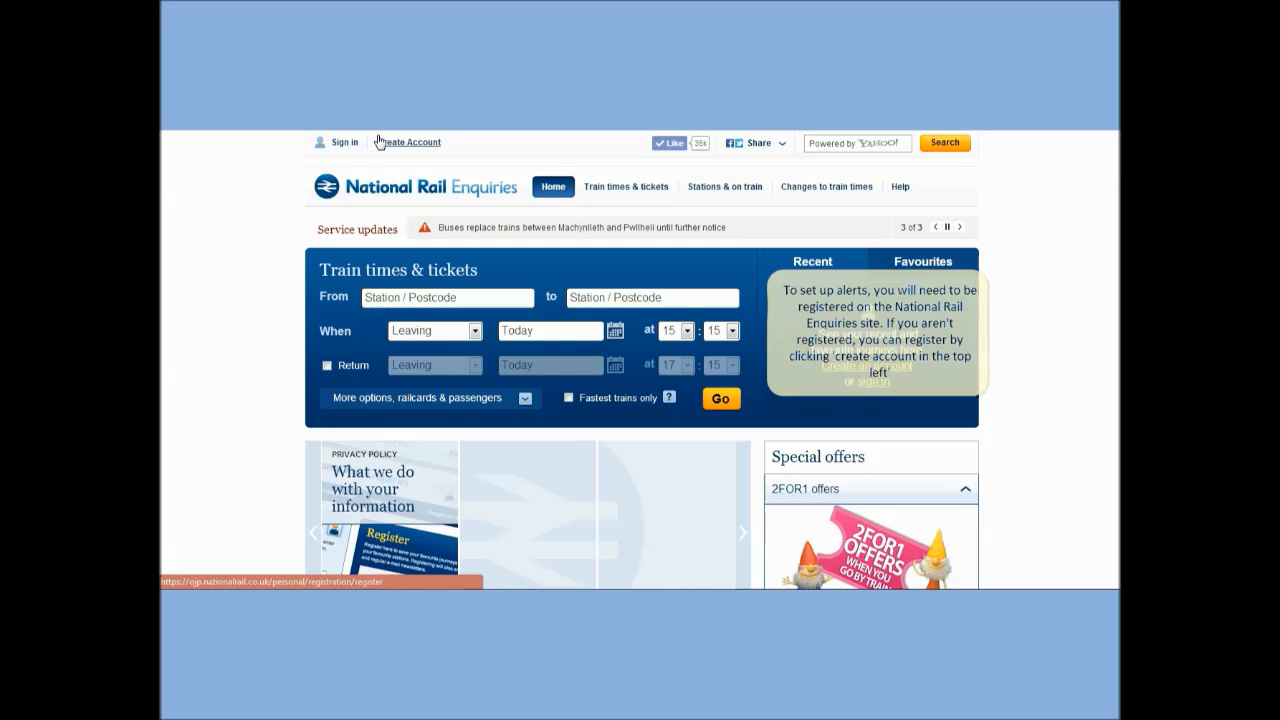
{"action": "left_click", "coordinate": [408, 142]}
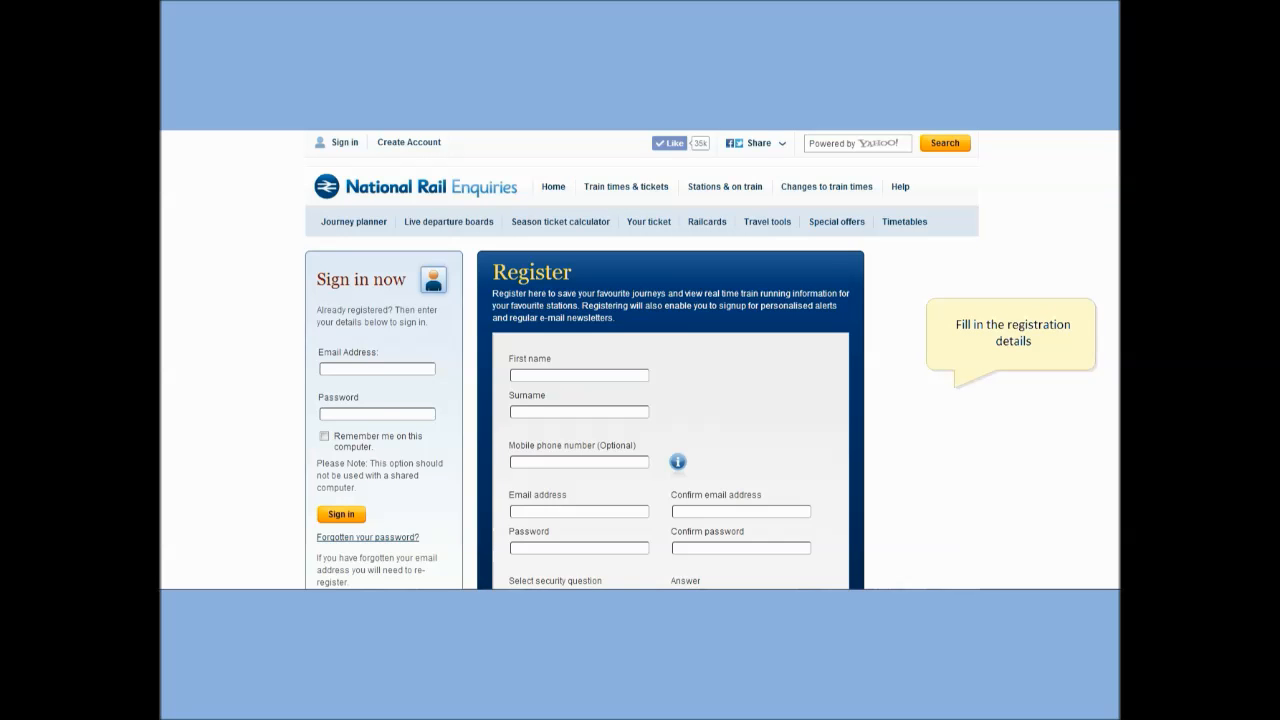
{"action": "scroll", "scroll_direction": "down", "scroll_amount": 3}
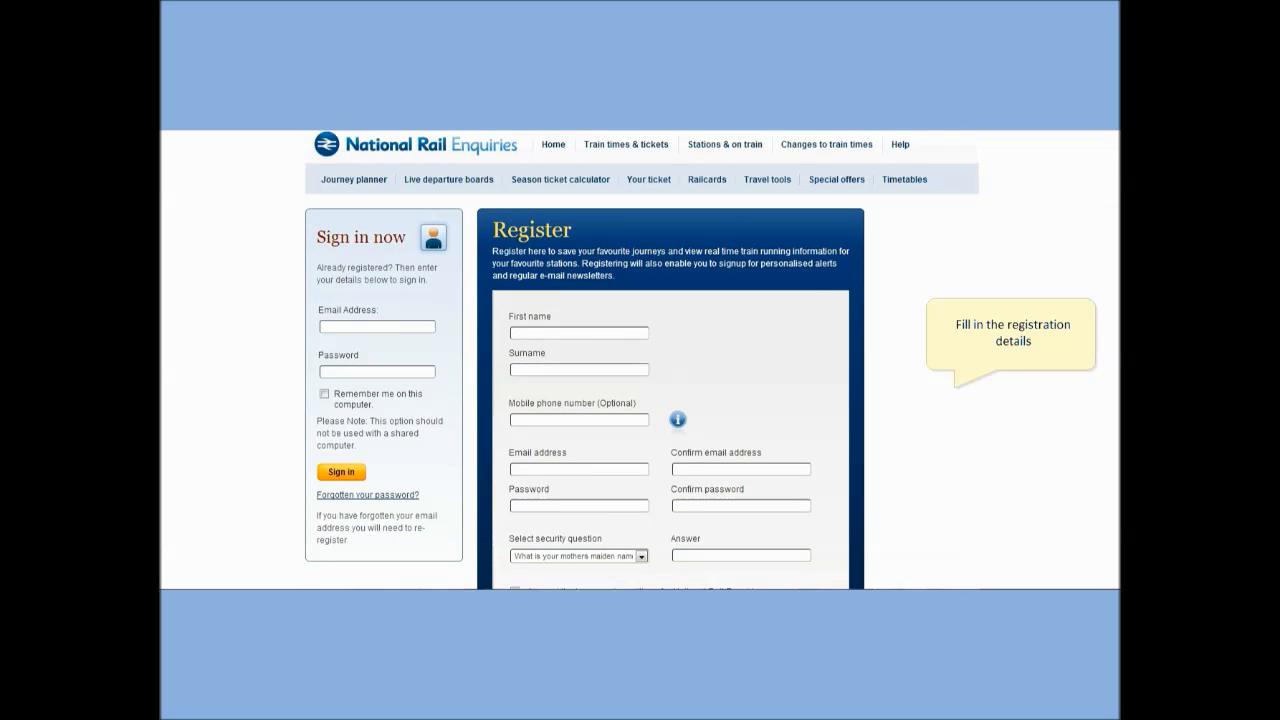
{"action": "scroll", "scroll_direction": "down", "scroll_amount": 3}
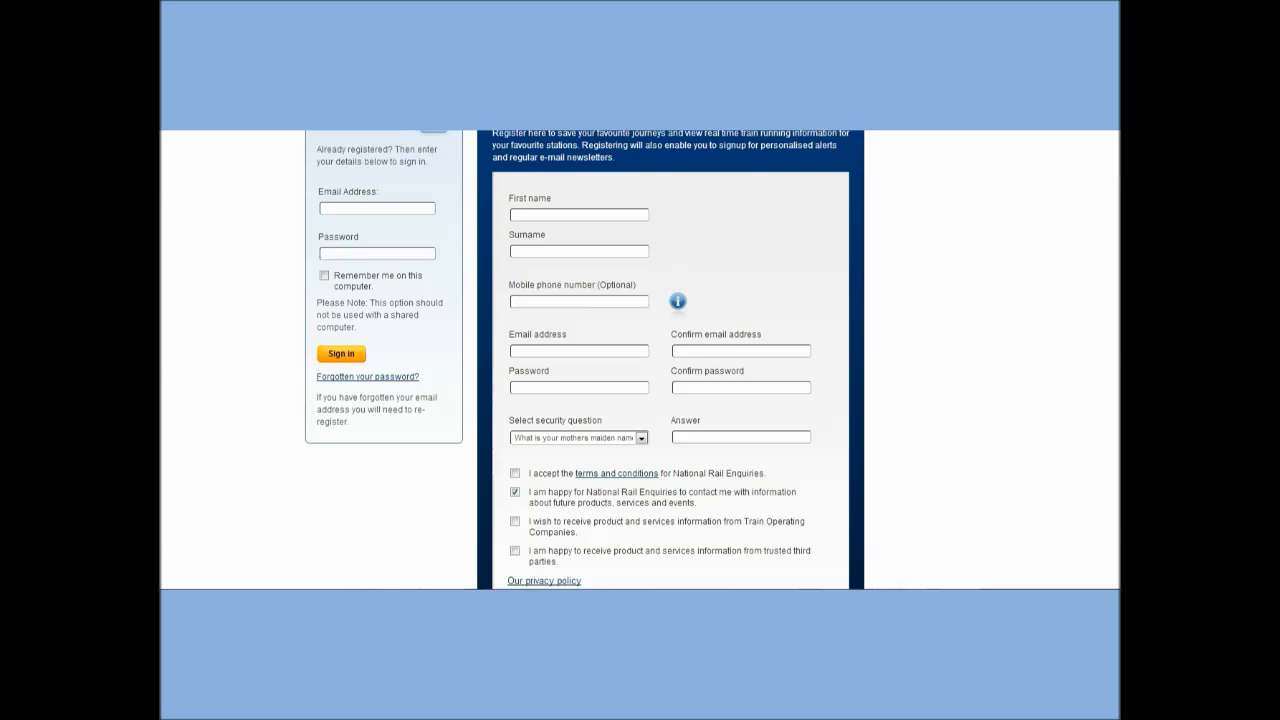
{"action": "scroll", "scroll_direction": "down", "scroll_amount": 3}
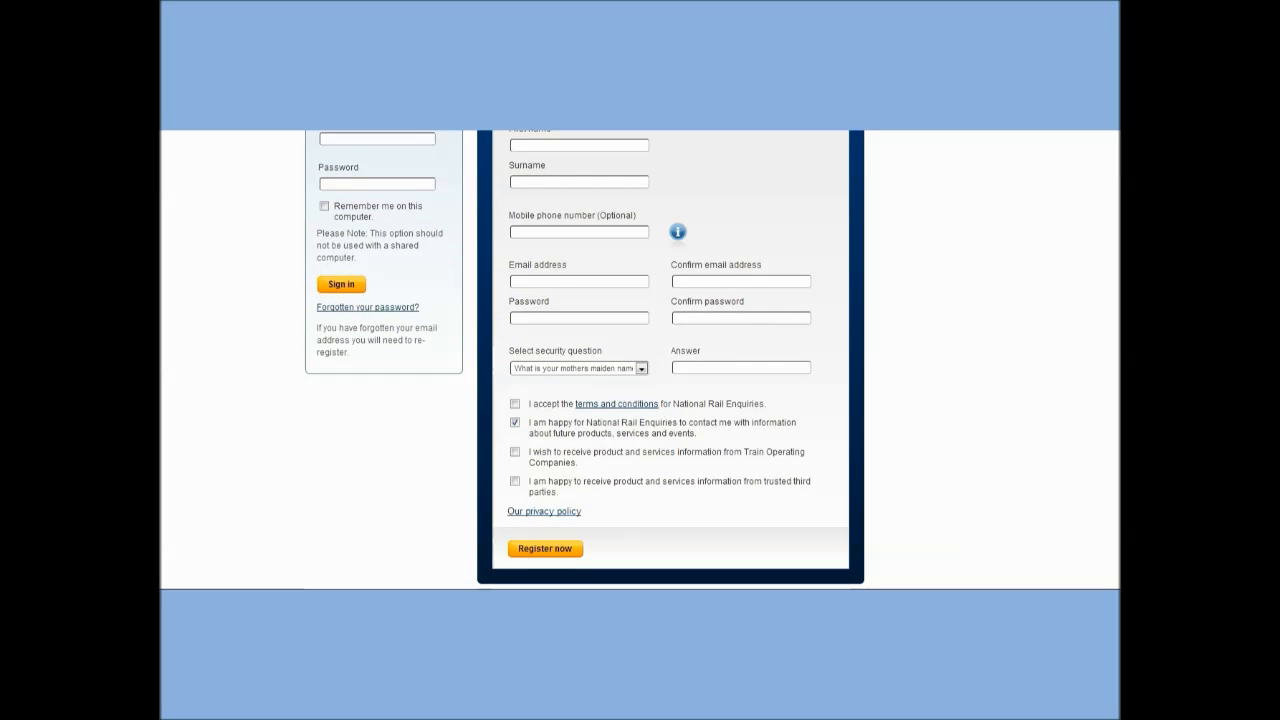
{"action": "scroll", "scroll_direction": "up", "scroll_amount": 3}
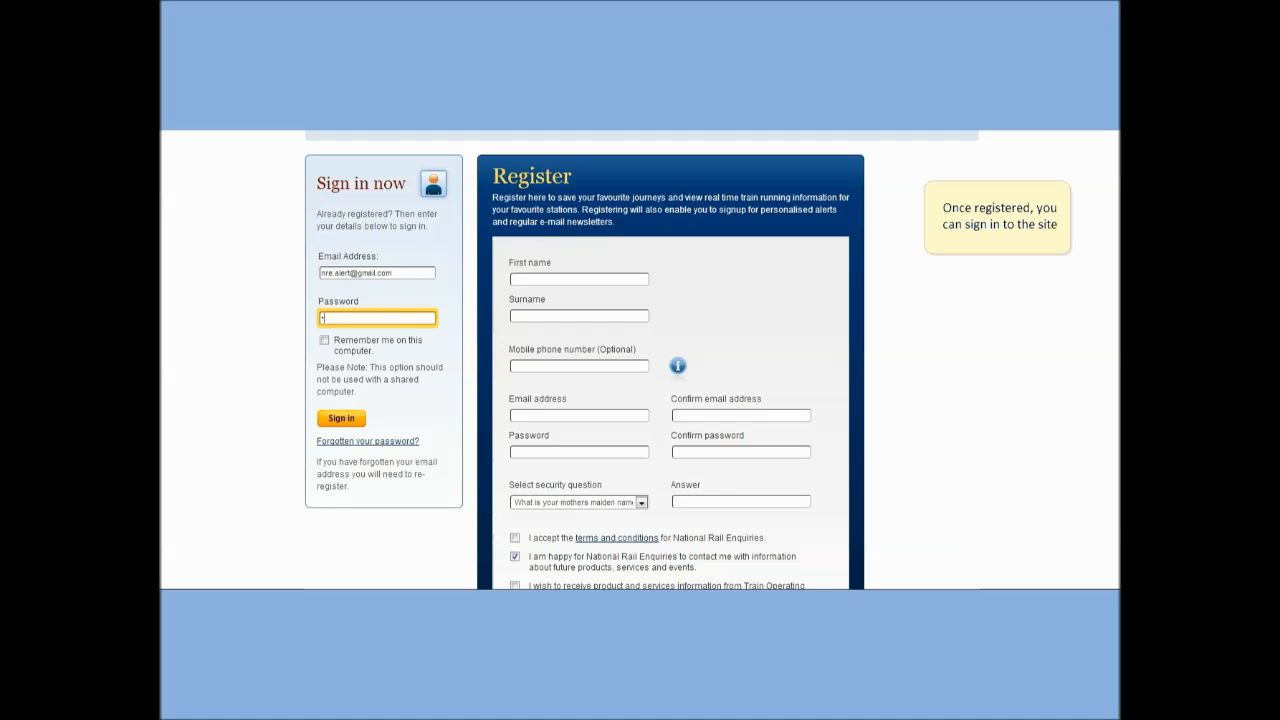
Step: Sign in with the existing account's password and Remember me ticked
{"action": "type", "text": "password"}
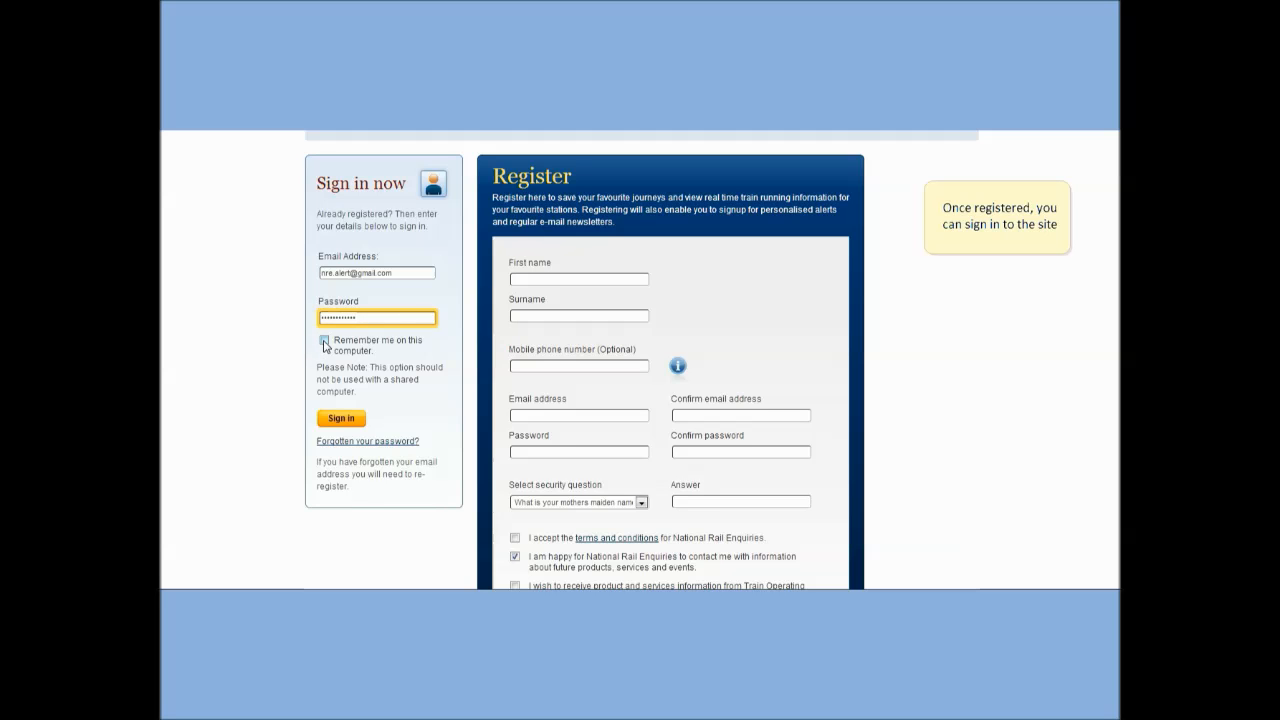
{"action": "left_click", "coordinate": [340, 418]}
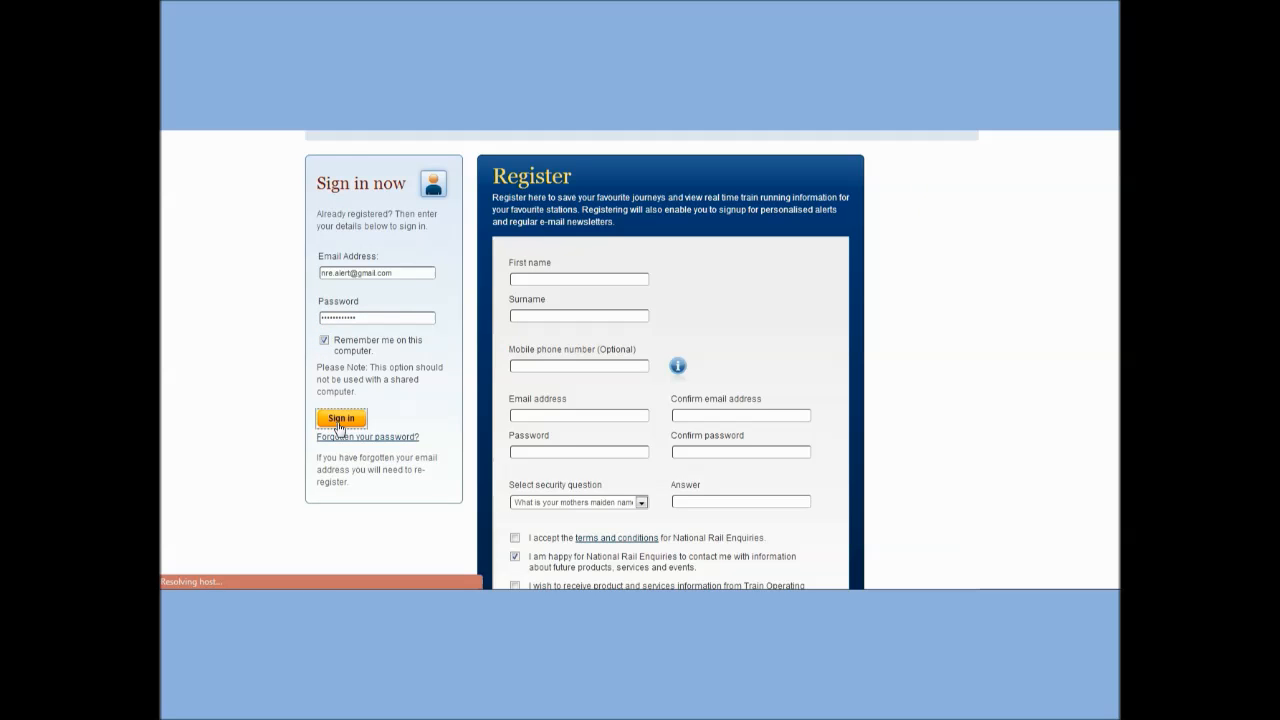
{"action": "left_click", "coordinate": [340, 418]}
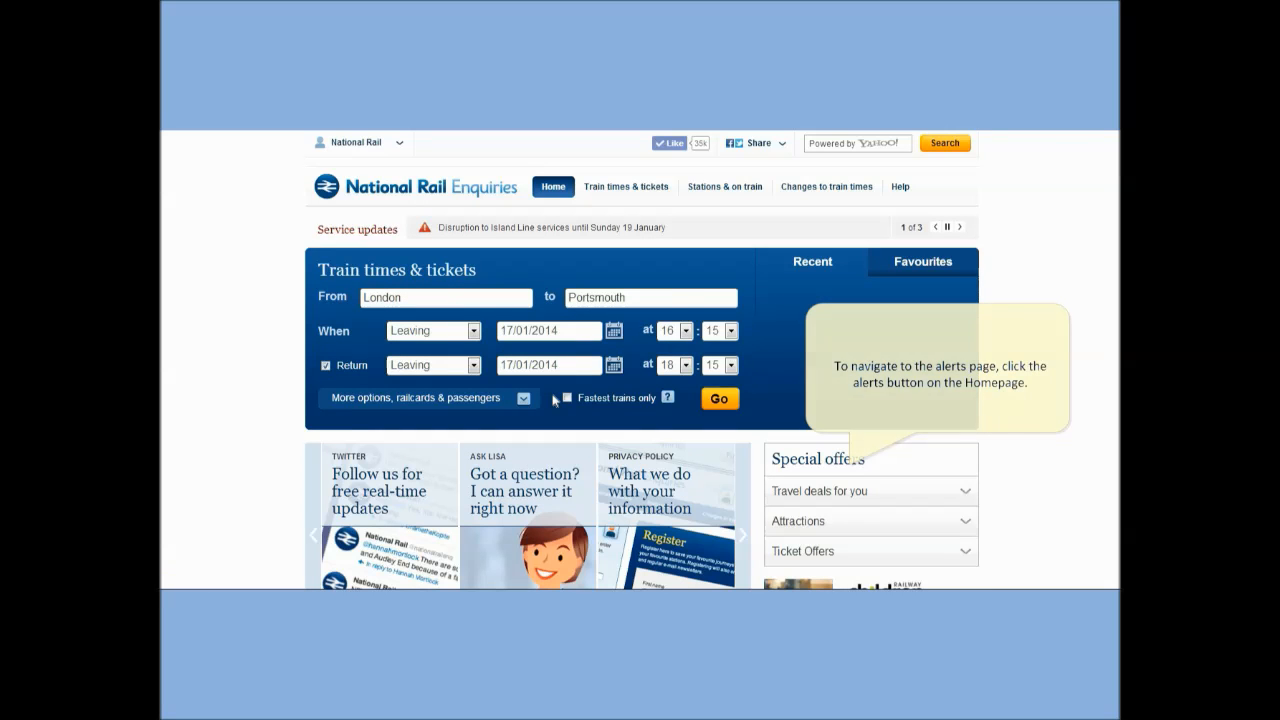
Step: Start journey alerts setup and choose Disruption Alerts only
{"action": "left_click", "coordinate": [960, 228]}
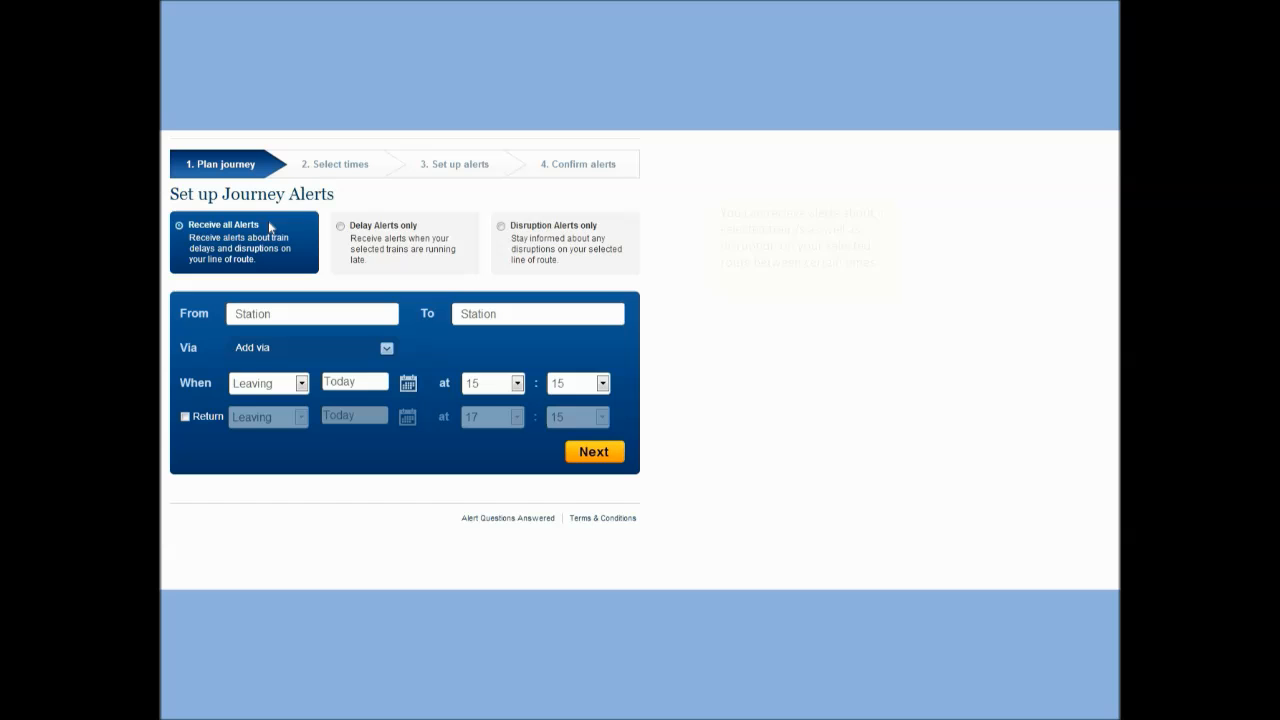
{"action": "left_click", "coordinate": [340, 224]}
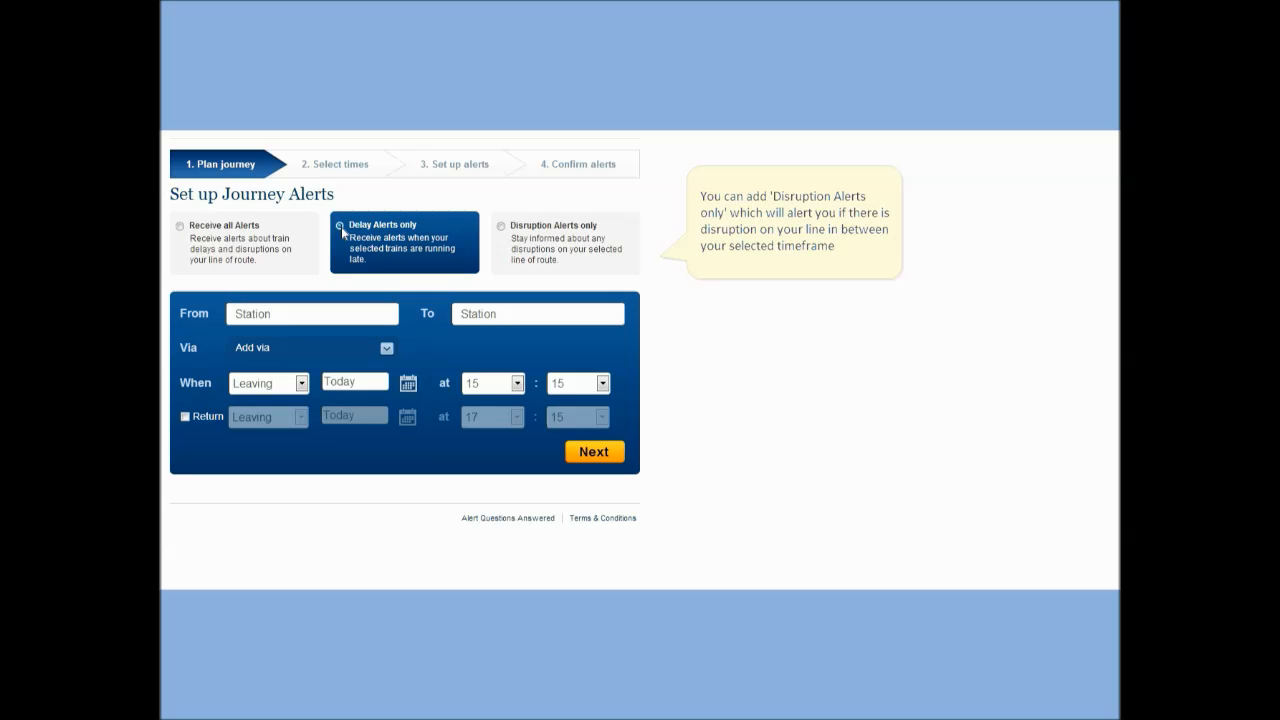
{"action": "mouse_move", "coordinate": [492, 232]}
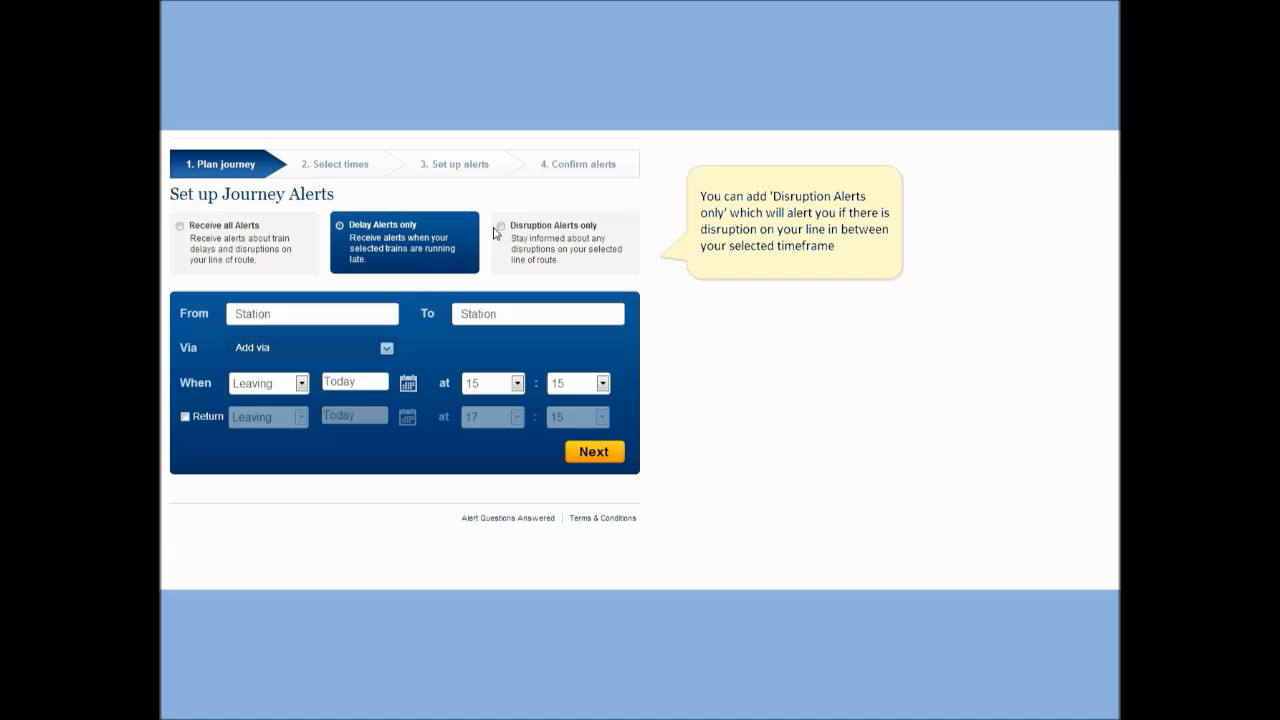
{"action": "left_click", "coordinate": [500, 224]}
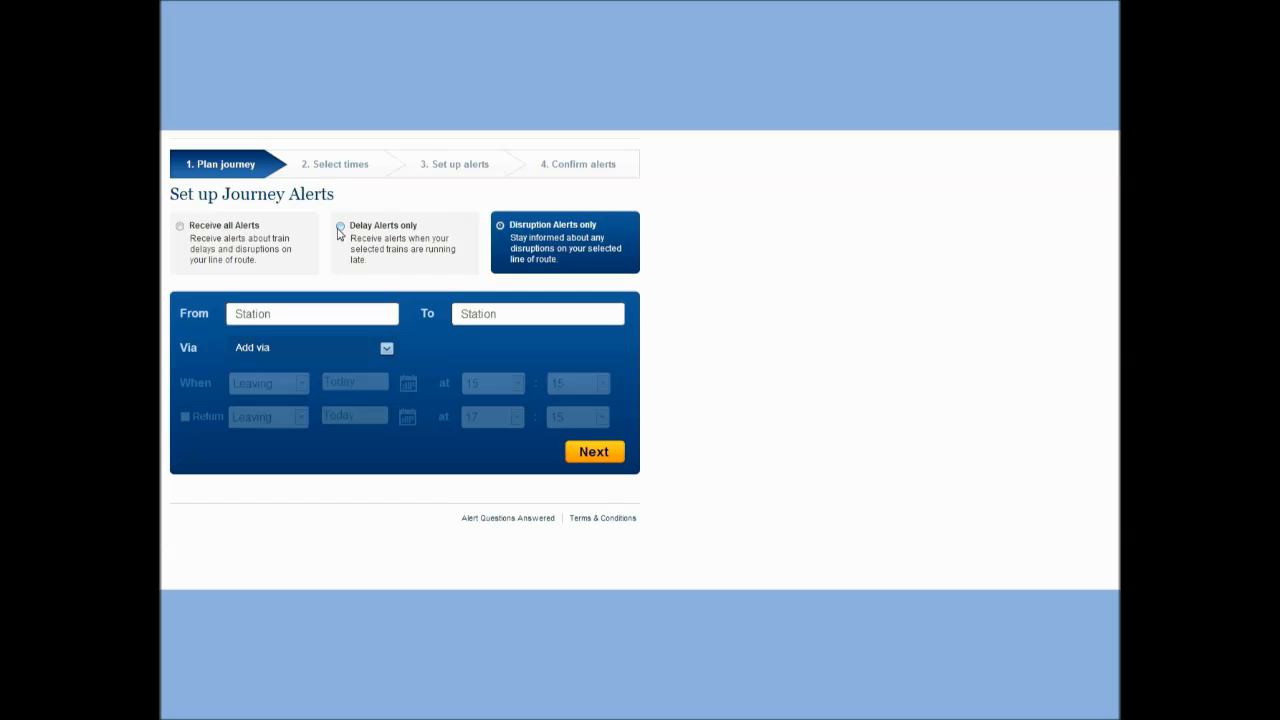
Step: Set the alert route from London to Portsmouth and continue to alert times
{"action": "left_click", "coordinate": [312, 312]}
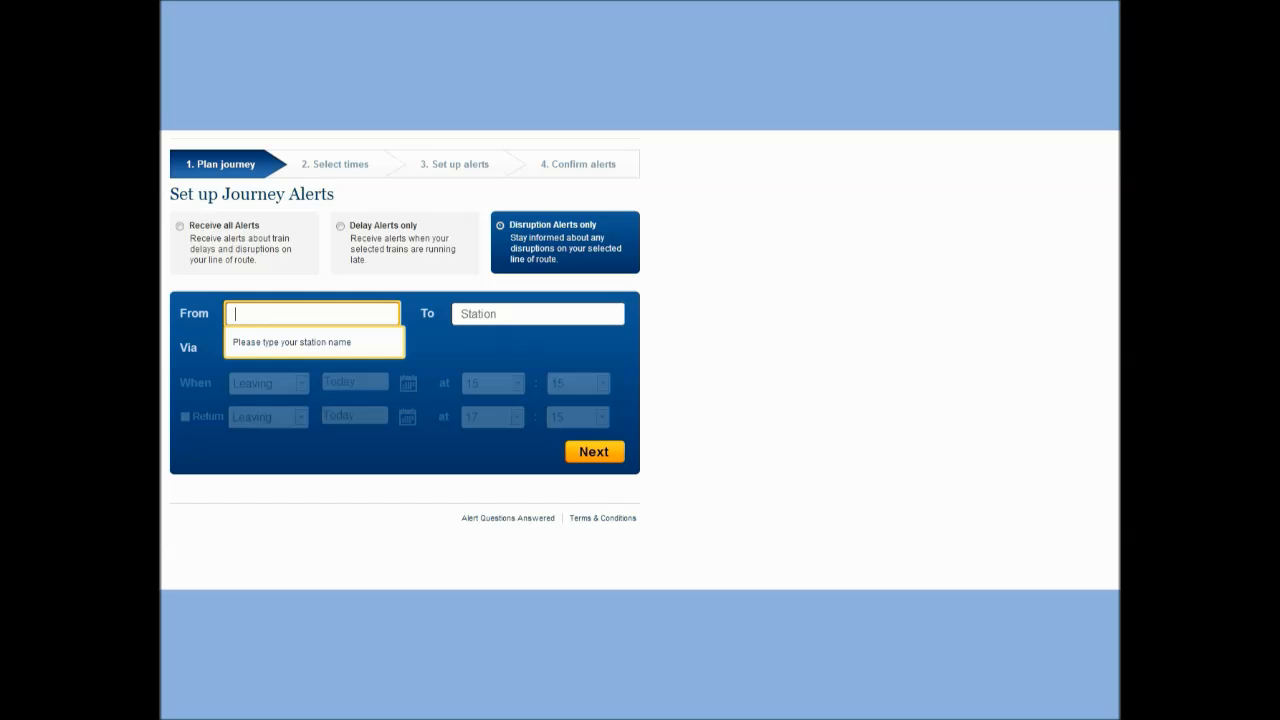
{"action": "type", "text": "London"}
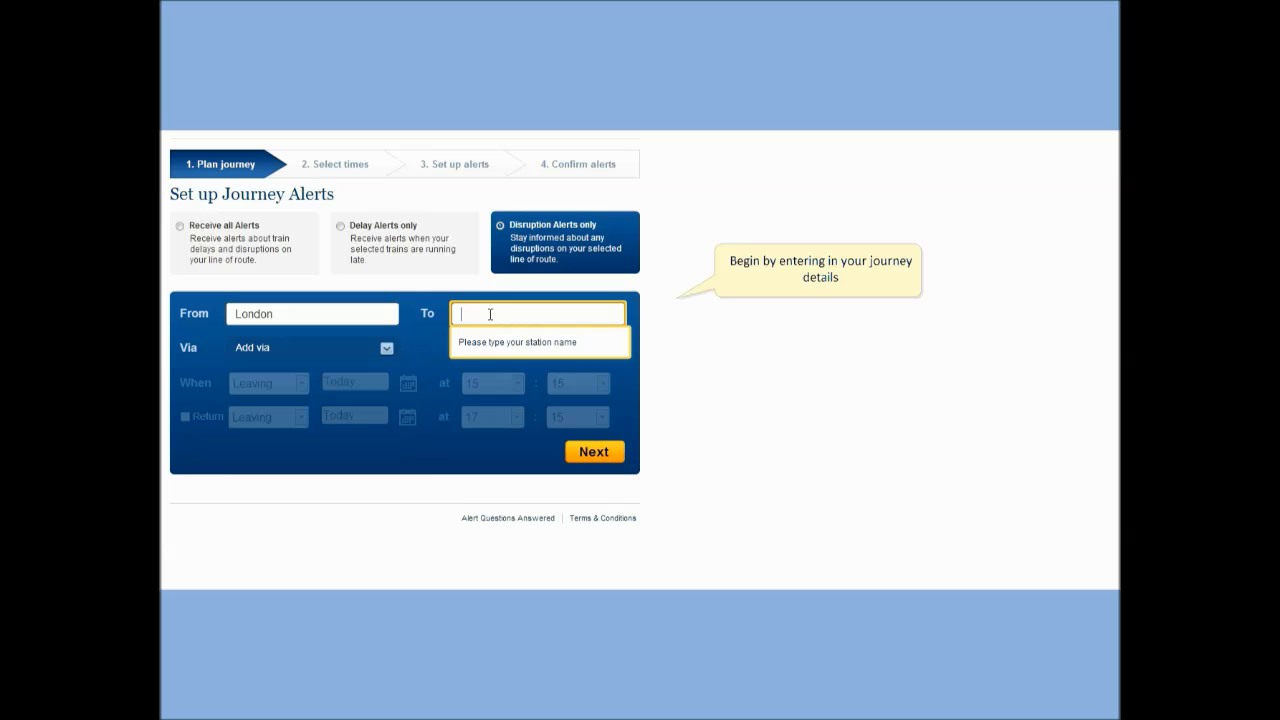
{"action": "type", "text": "Portsmouth"}
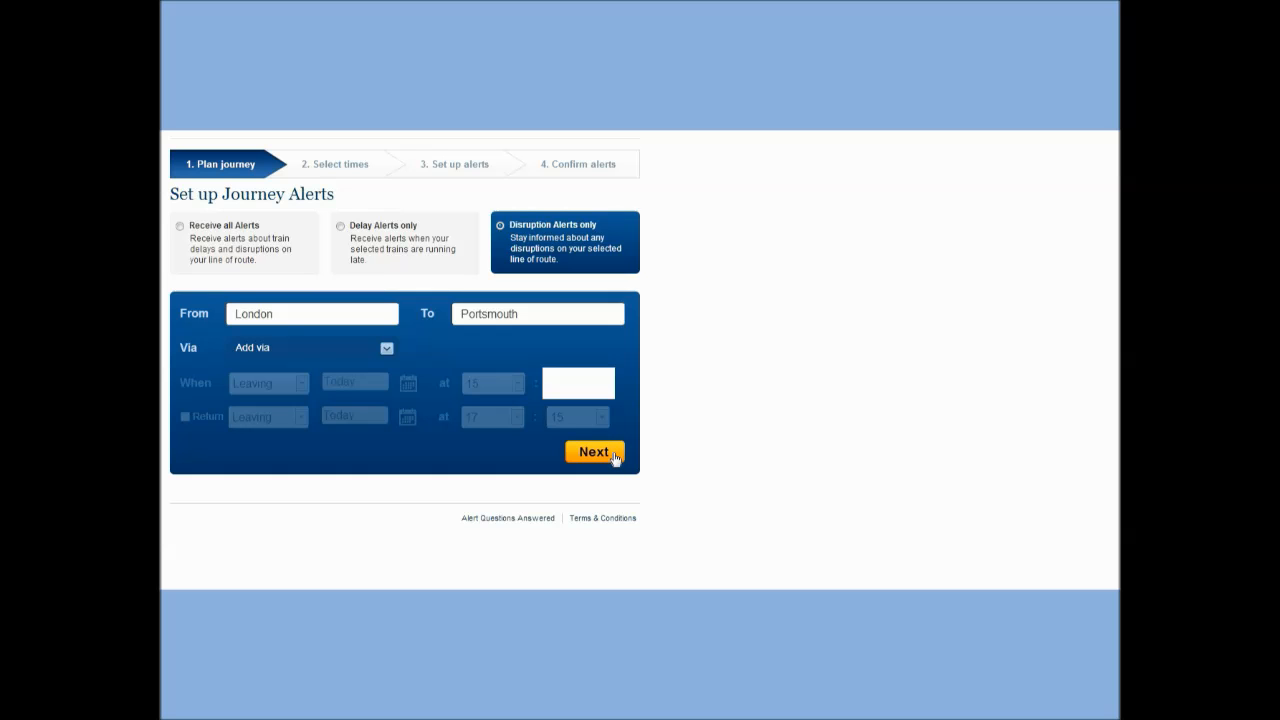
{"action": "left_click", "coordinate": [594, 452]}
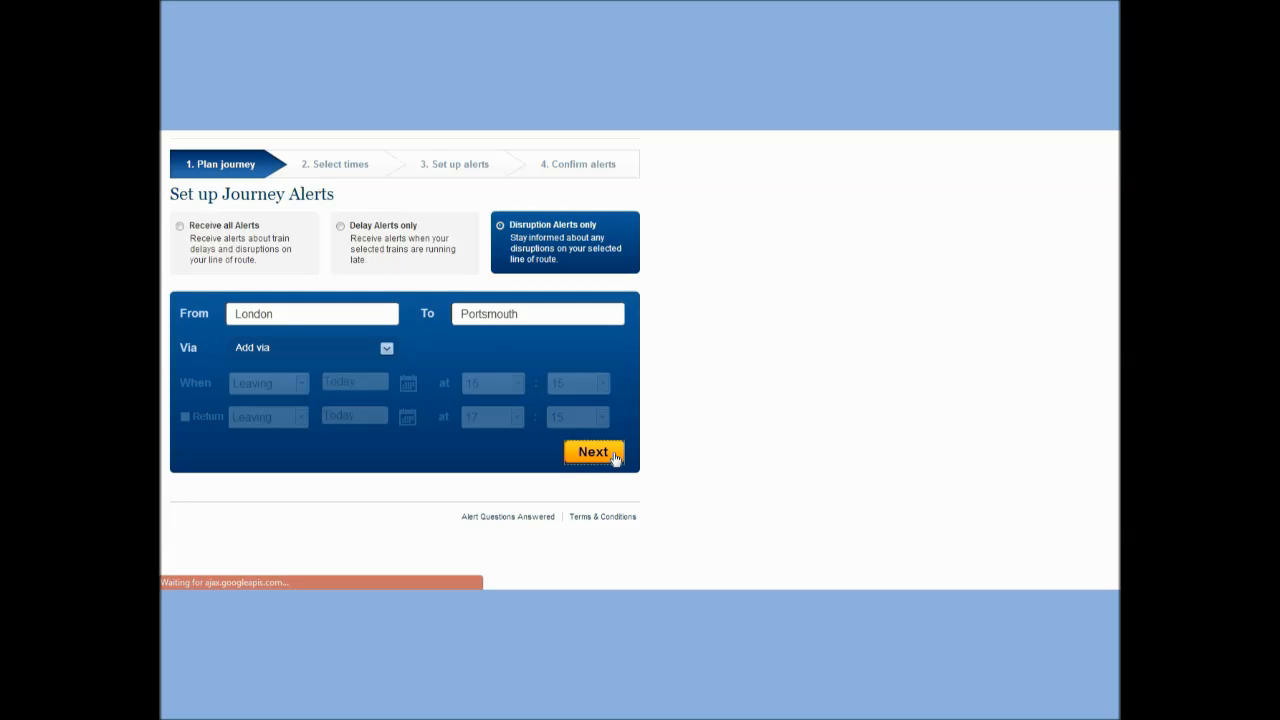
Step: Set the alert window to 15:15–16:15 and continue to delivery options
{"action": "left_click", "coordinate": [592, 452]}
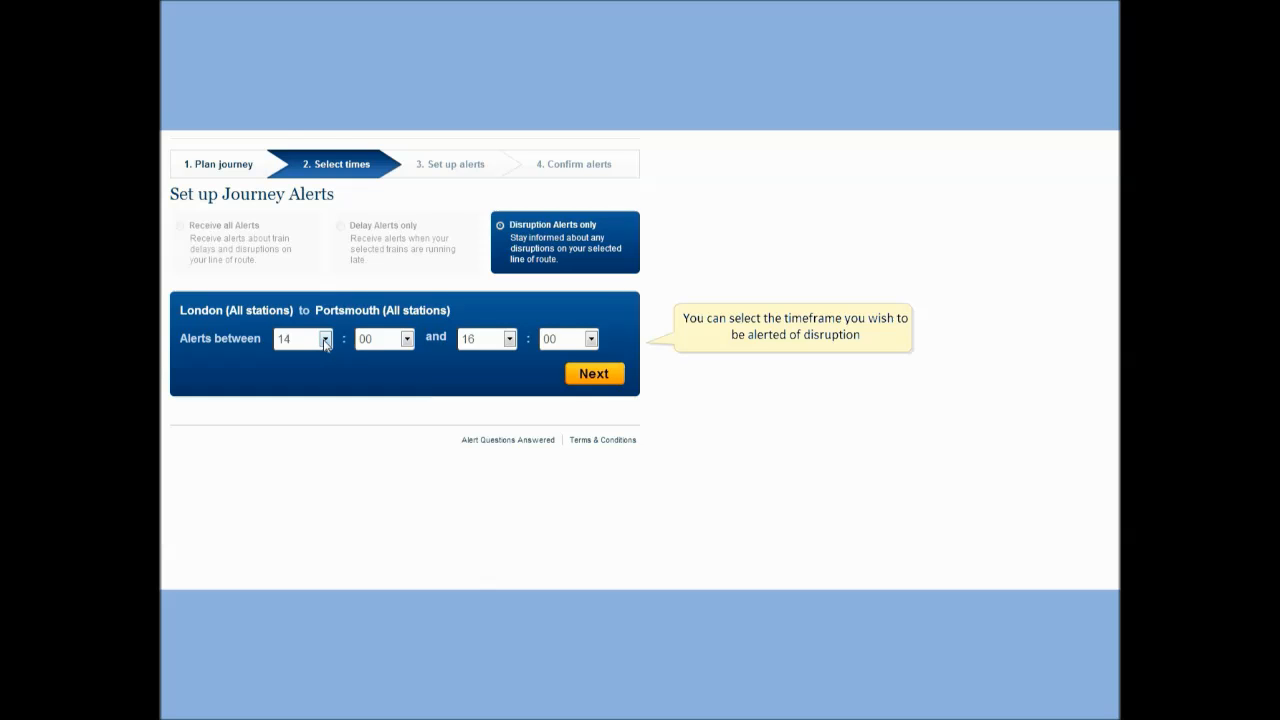
{"action": "left_click", "coordinate": [322, 338]}
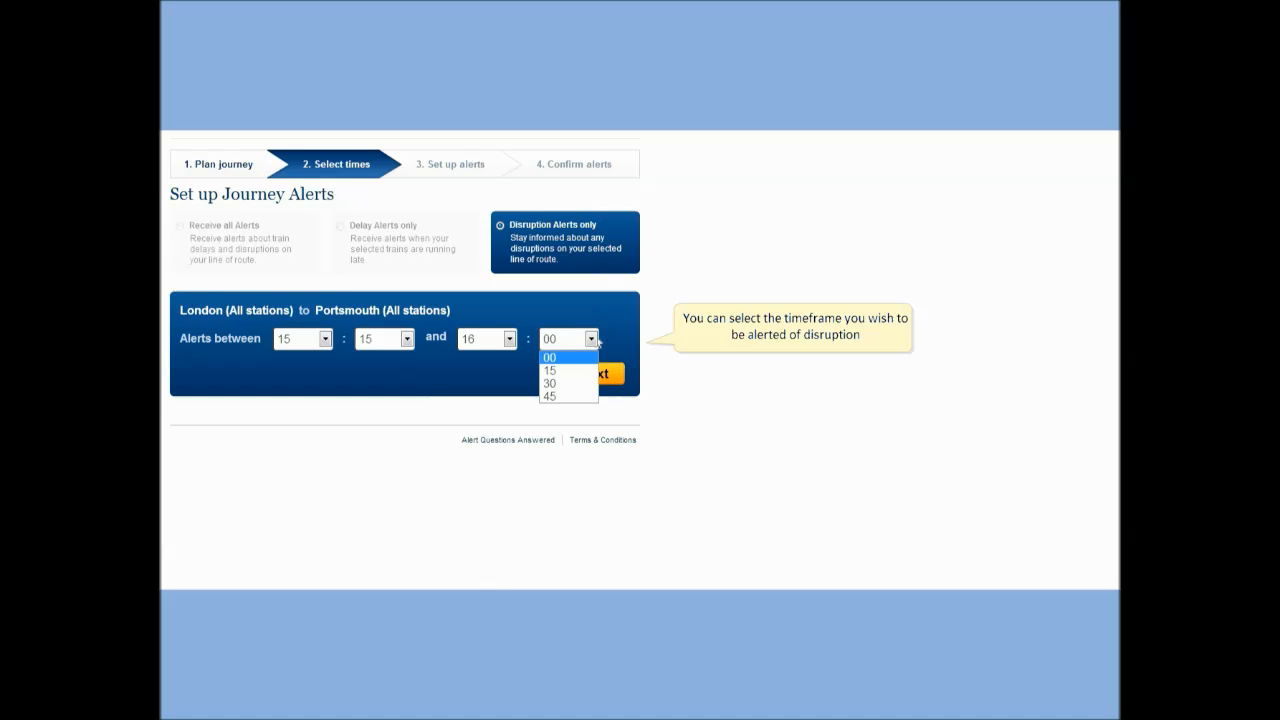
{"action": "left_click", "coordinate": [548, 372]}
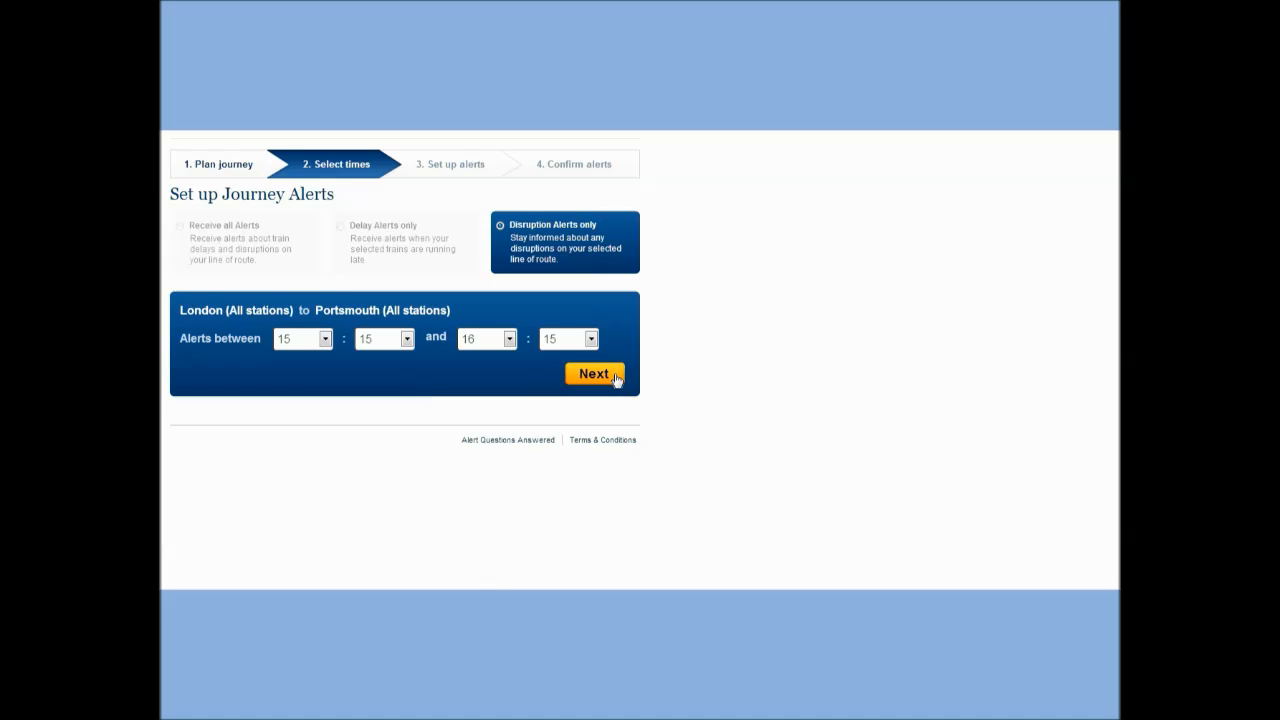
{"action": "left_click", "coordinate": [594, 374]}
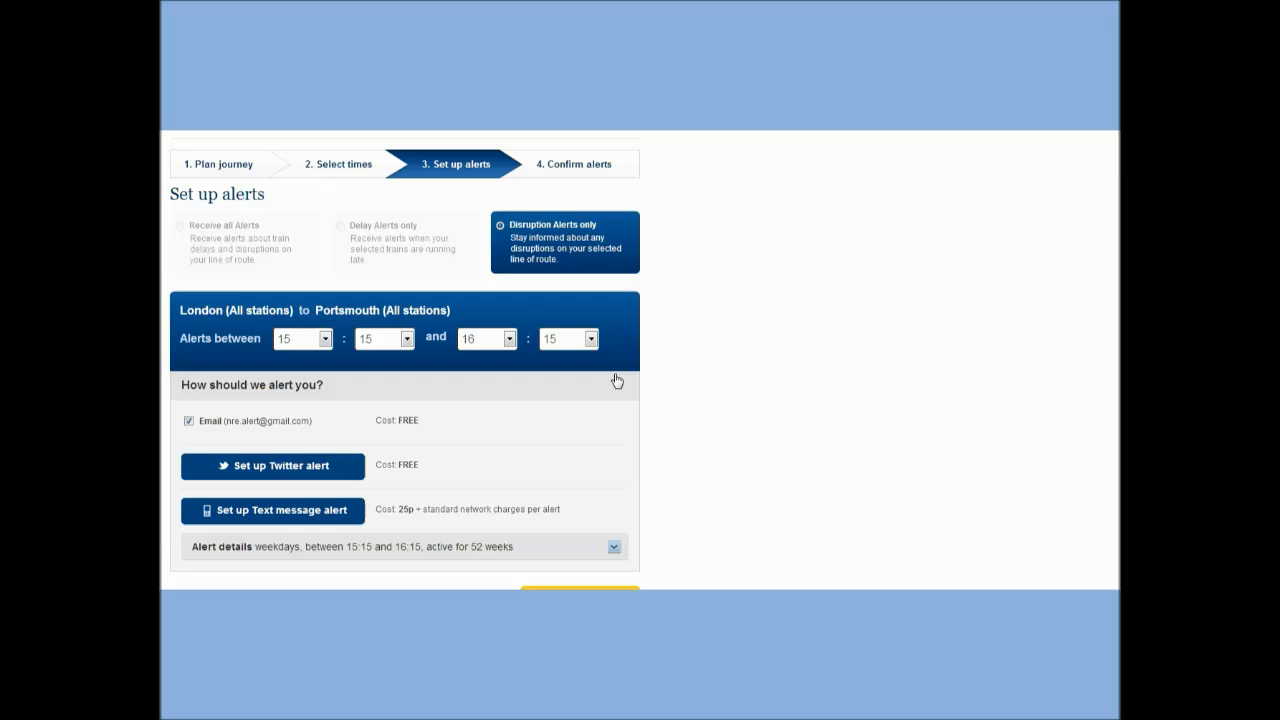
Step: Set the disruption alert to stay active for four weeks in Alert details
{"action": "scroll", "scroll_direction": "down", "scroll_amount": 3}
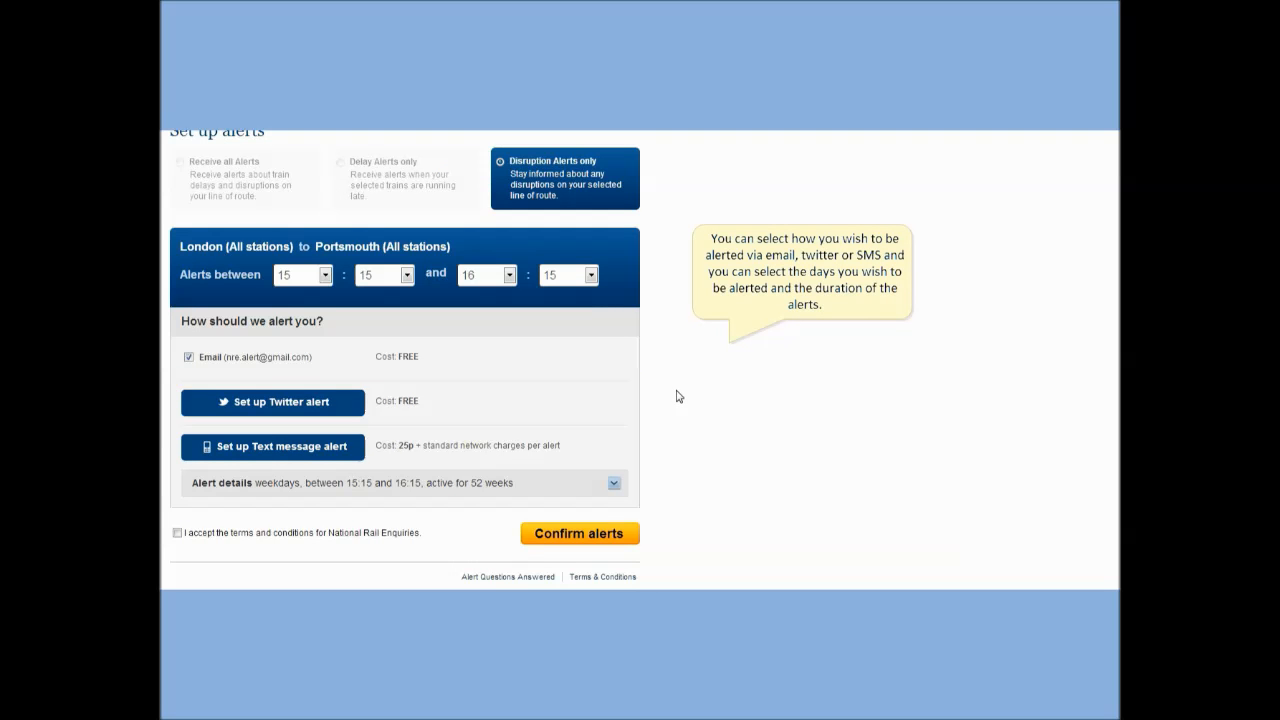
{"action": "mouse_move", "coordinate": [476, 388]}
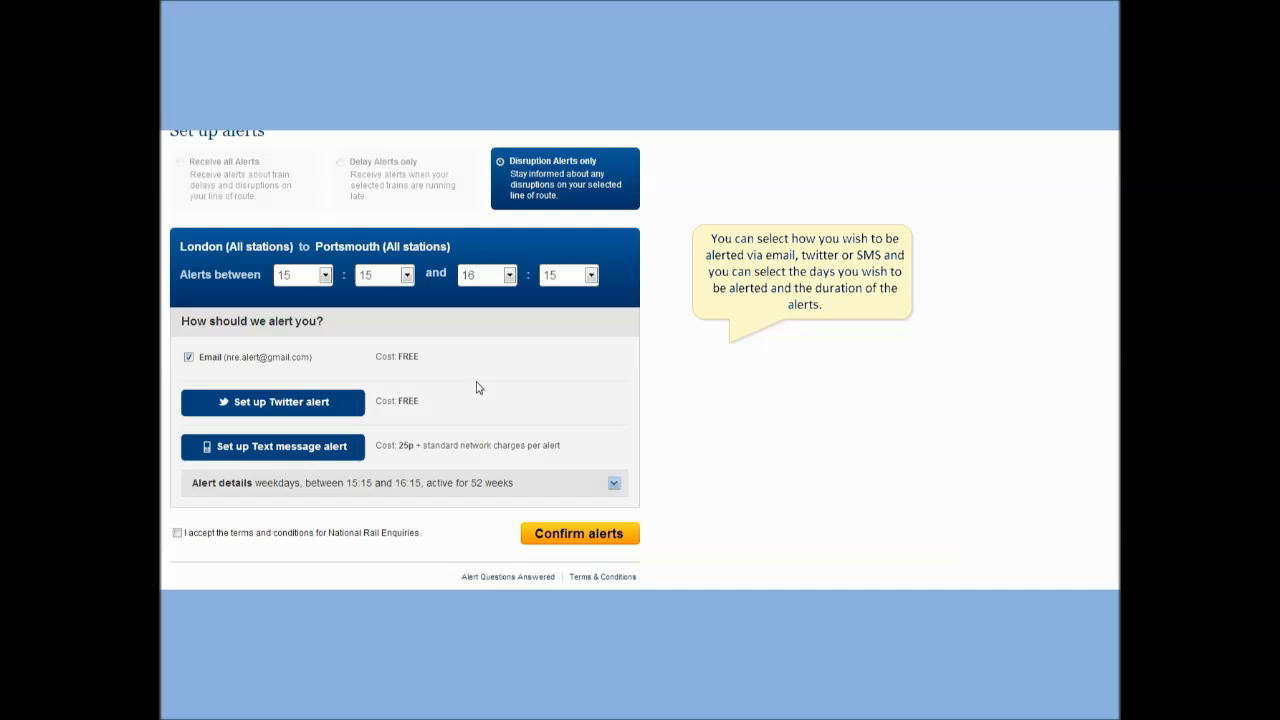
{"action": "mouse_move", "coordinate": [484, 408]}
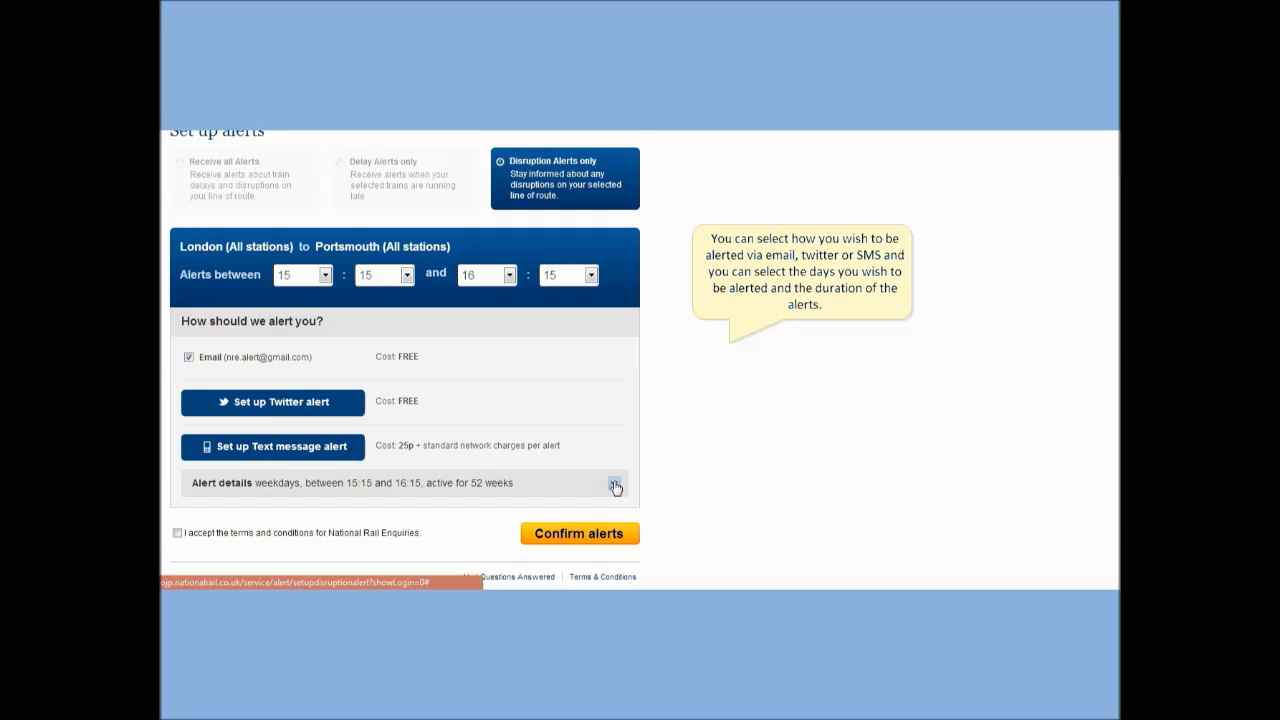
{"action": "left_click", "coordinate": [614, 488]}
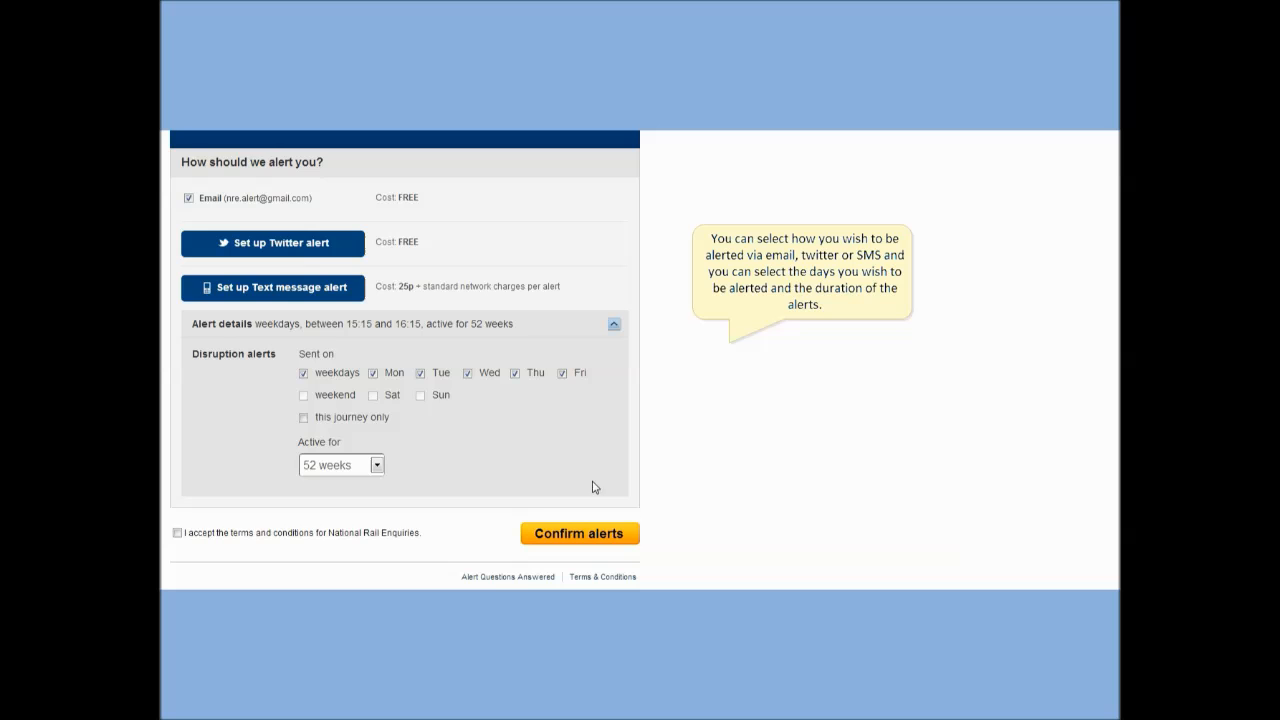
{"action": "mouse_move", "coordinate": [388, 468]}
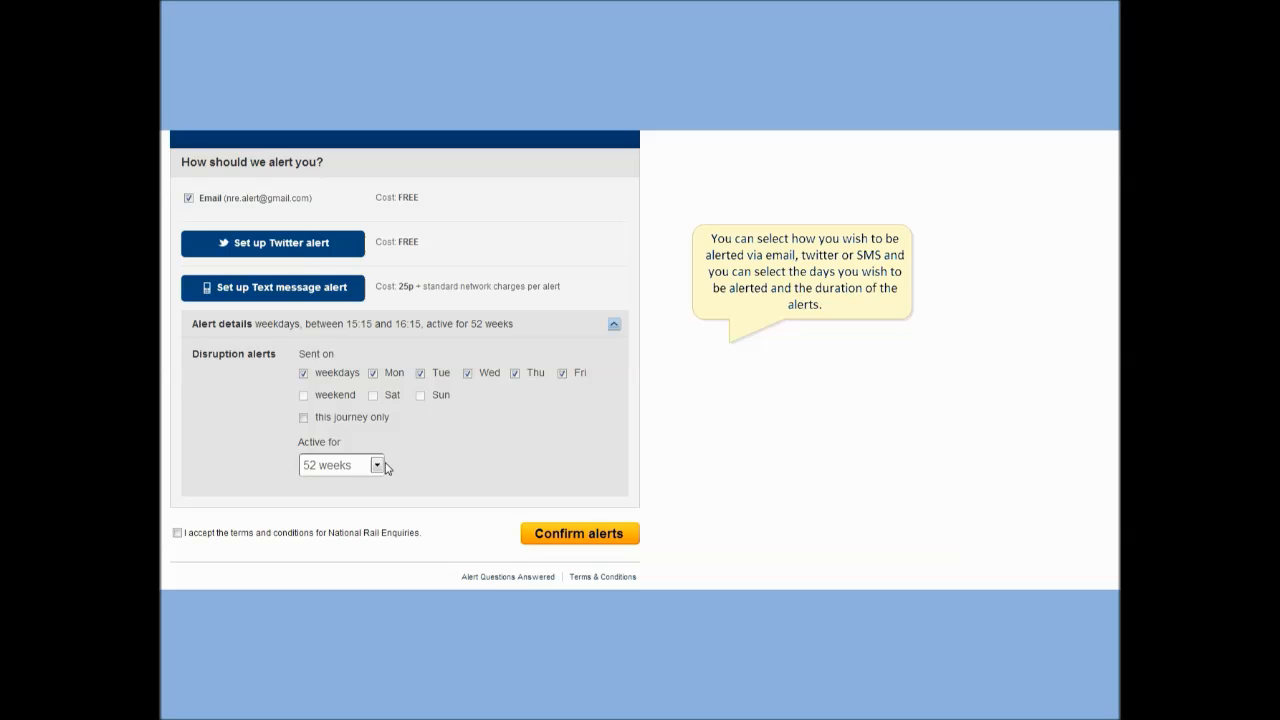
{"action": "left_click", "coordinate": [376, 464]}
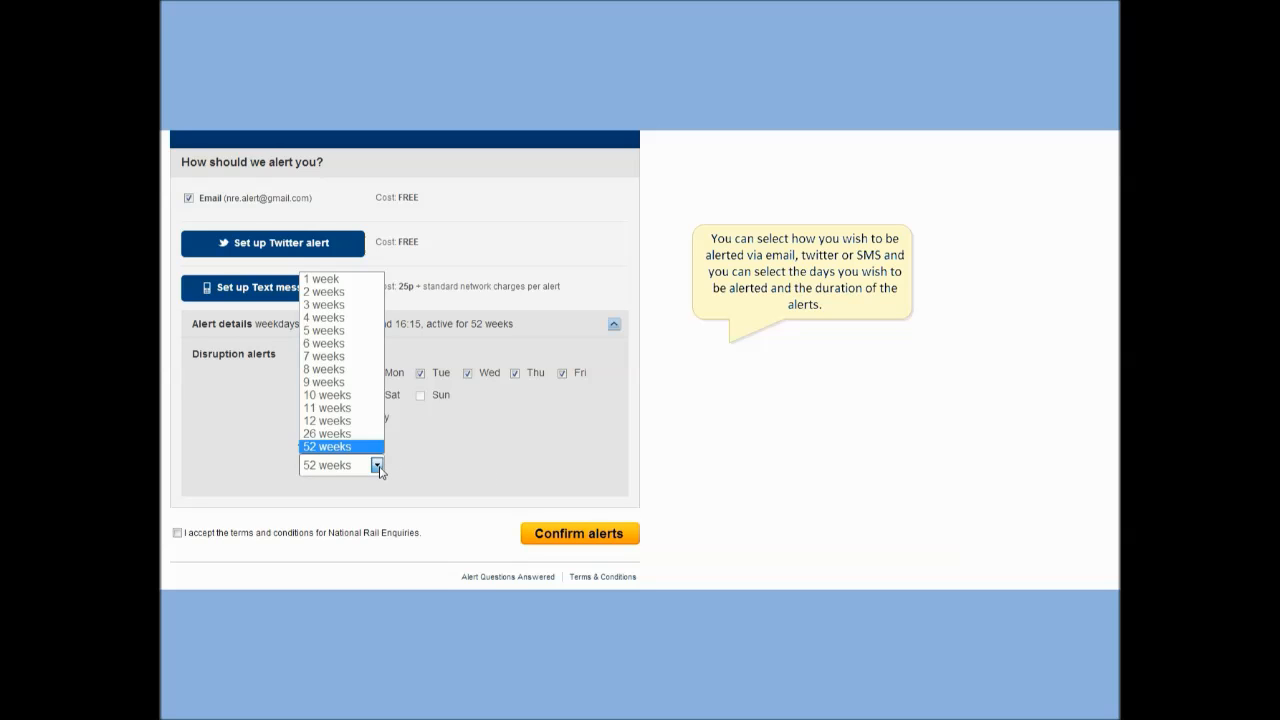
{"action": "left_click", "coordinate": [322, 316]}
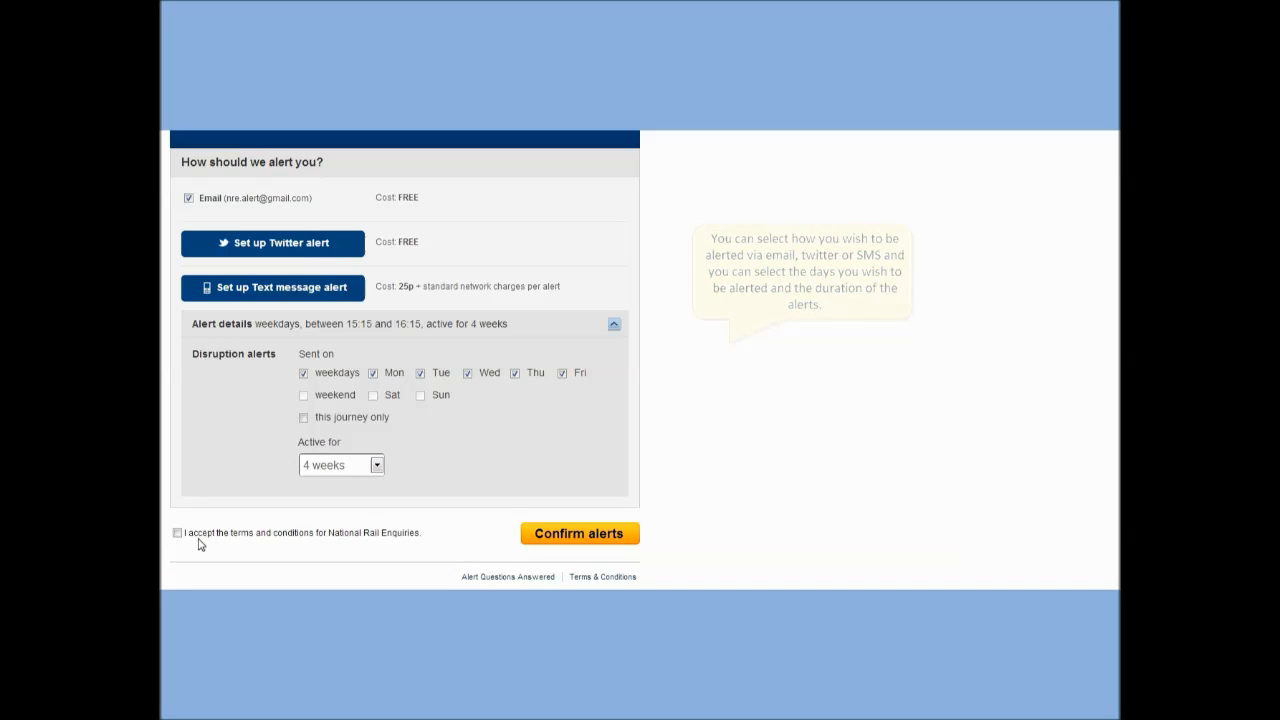
Step: Accept the terms, confirm the disruption alerts, and choose Delay Alerts only for a new alert
{"action": "left_click", "coordinate": [178, 532]}
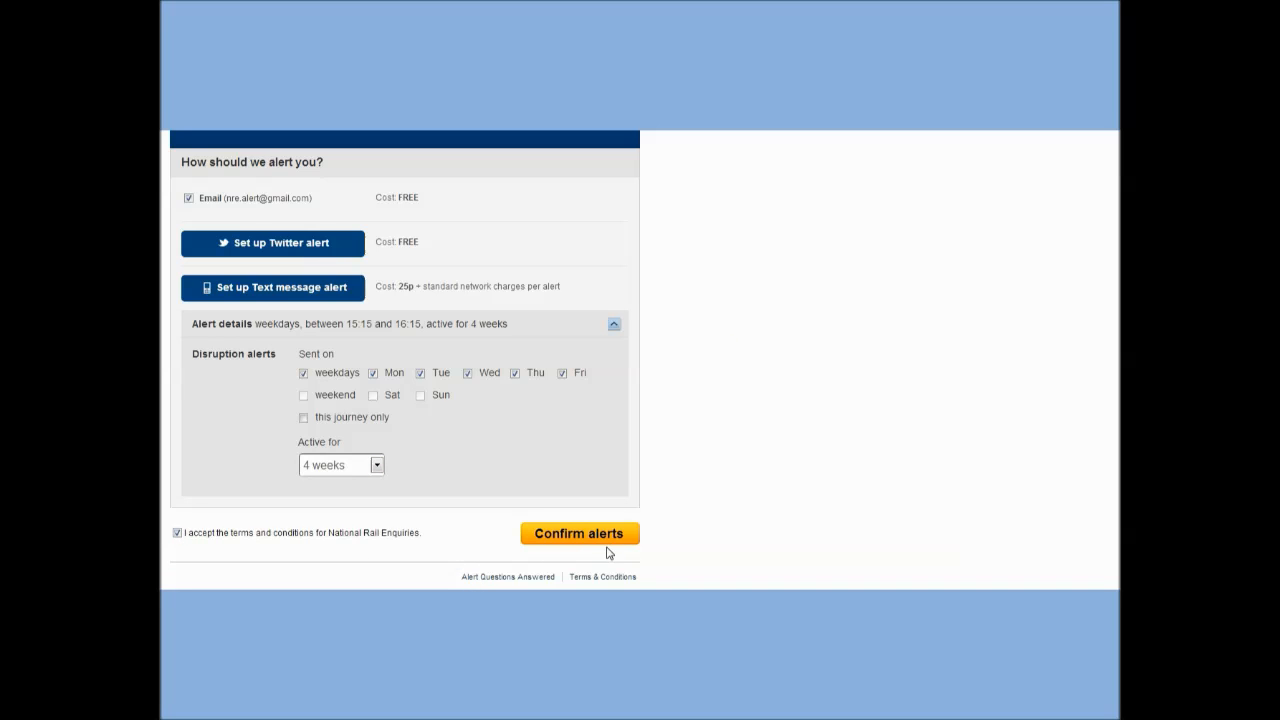
{"action": "mouse_move", "coordinate": [628, 546]}
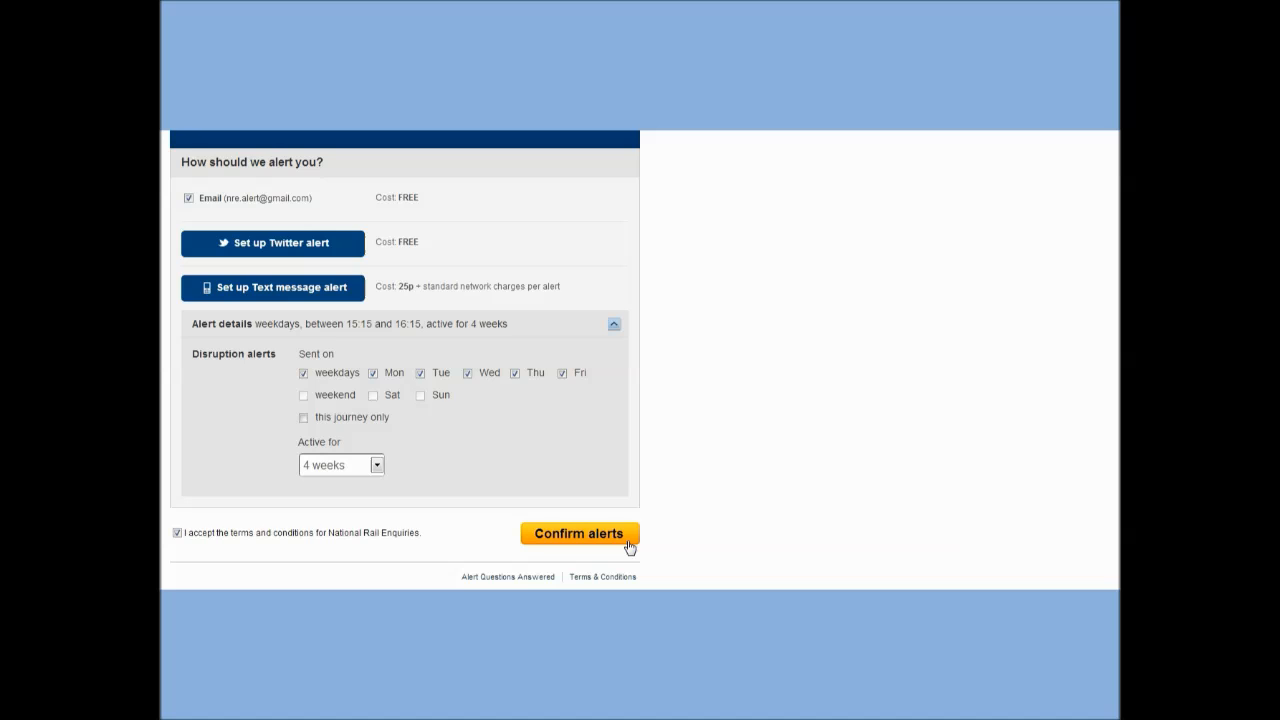
{"action": "left_click", "coordinate": [580, 532]}
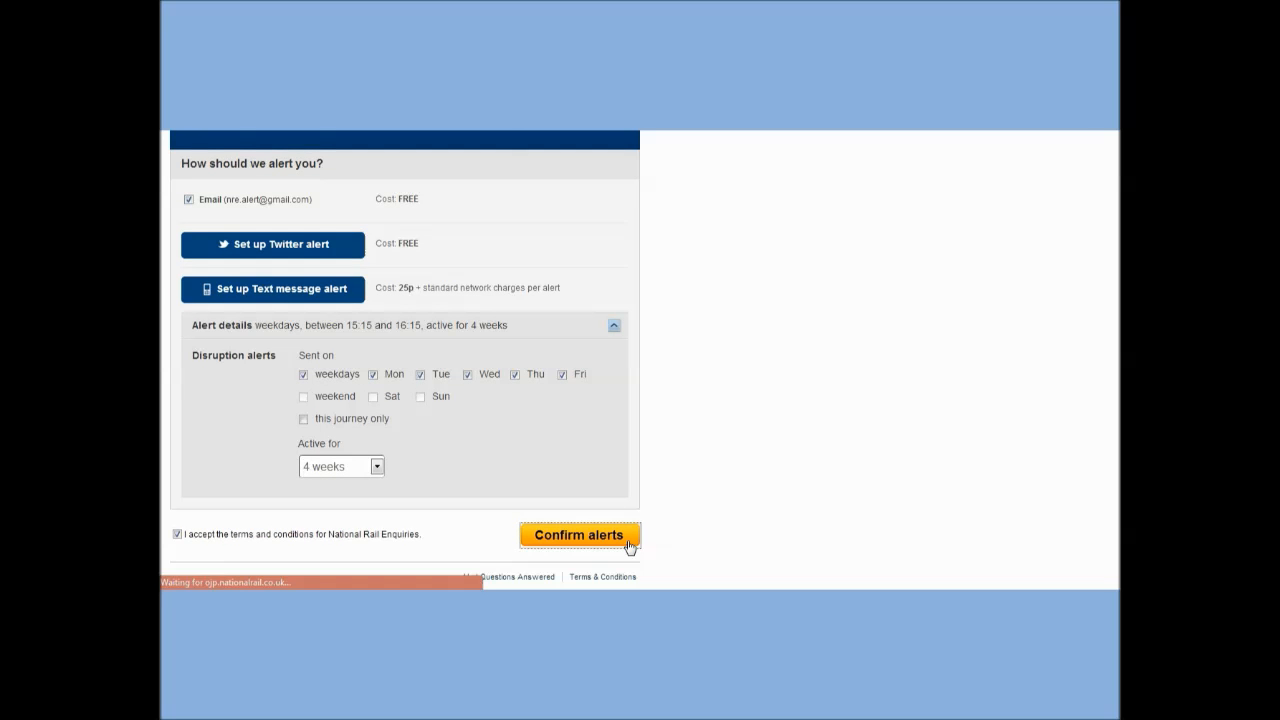
{"action": "left_click", "coordinate": [580, 534]}
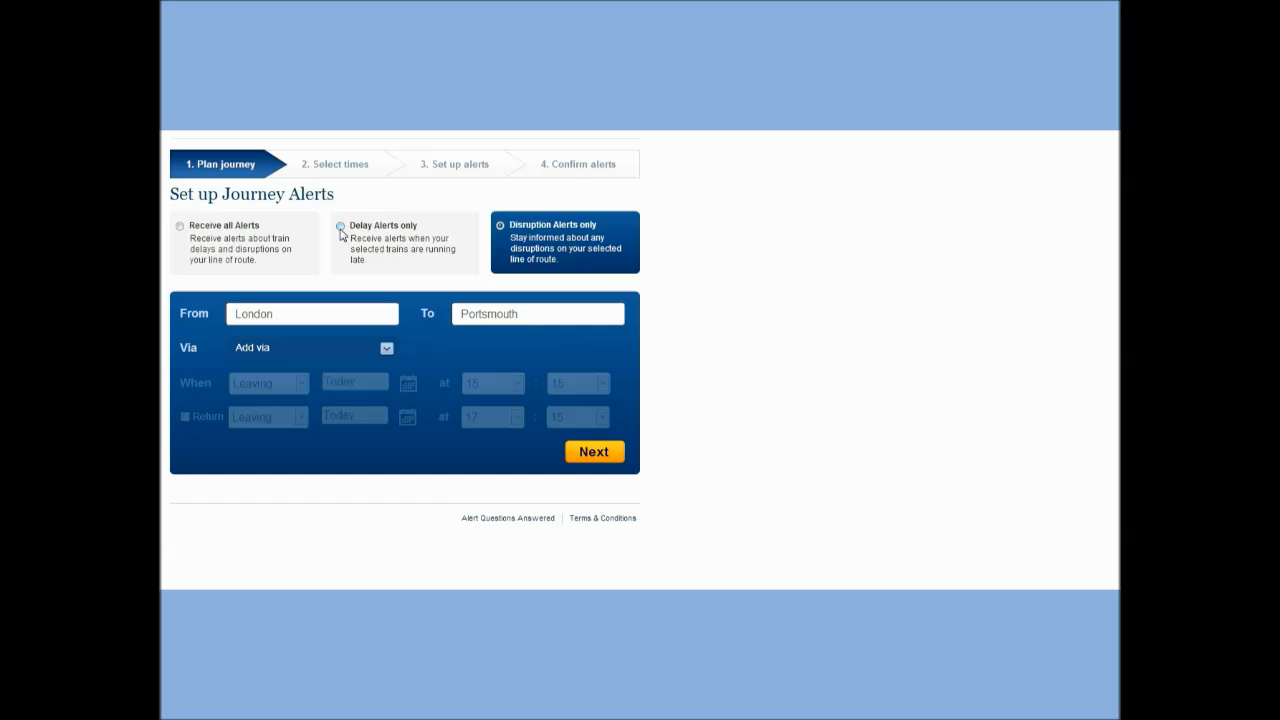
{"action": "left_click", "coordinate": [340, 224]}
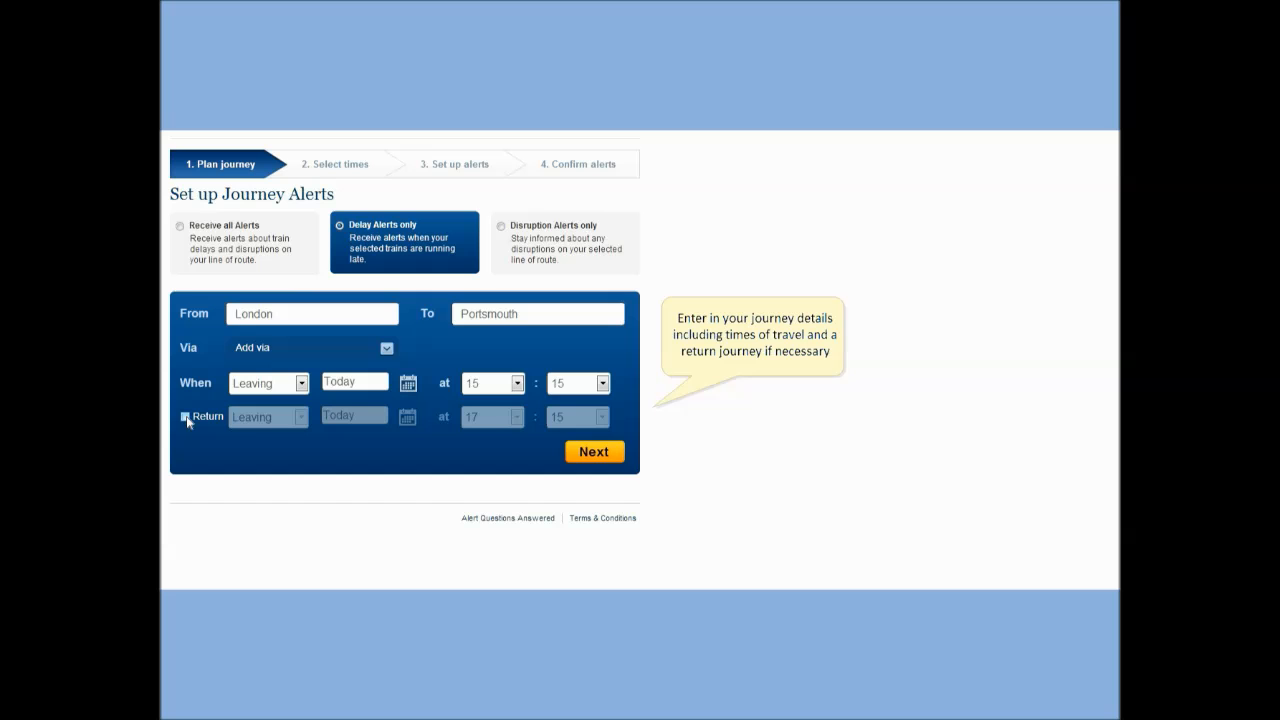
Step: Add a return journey on 17 January 2014 and continue to the list of trains
{"action": "left_click", "coordinate": [186, 418]}
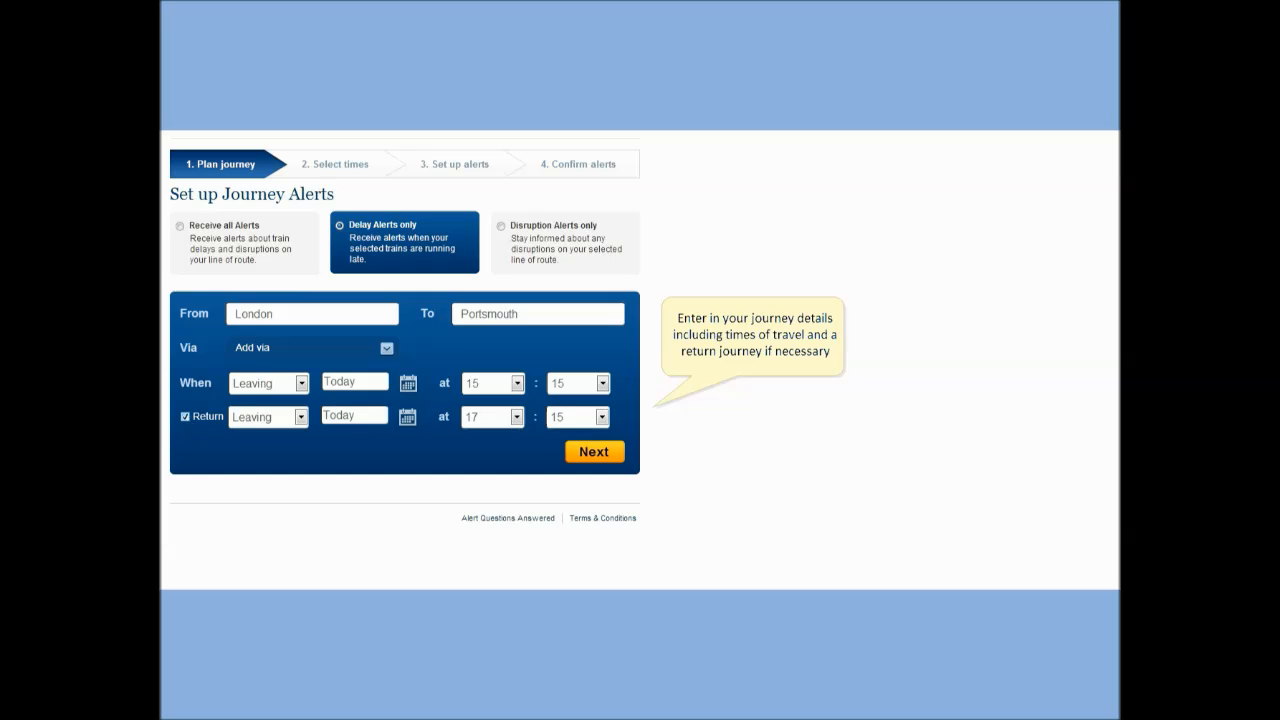
{"action": "mouse_move", "coordinate": [438, 444]}
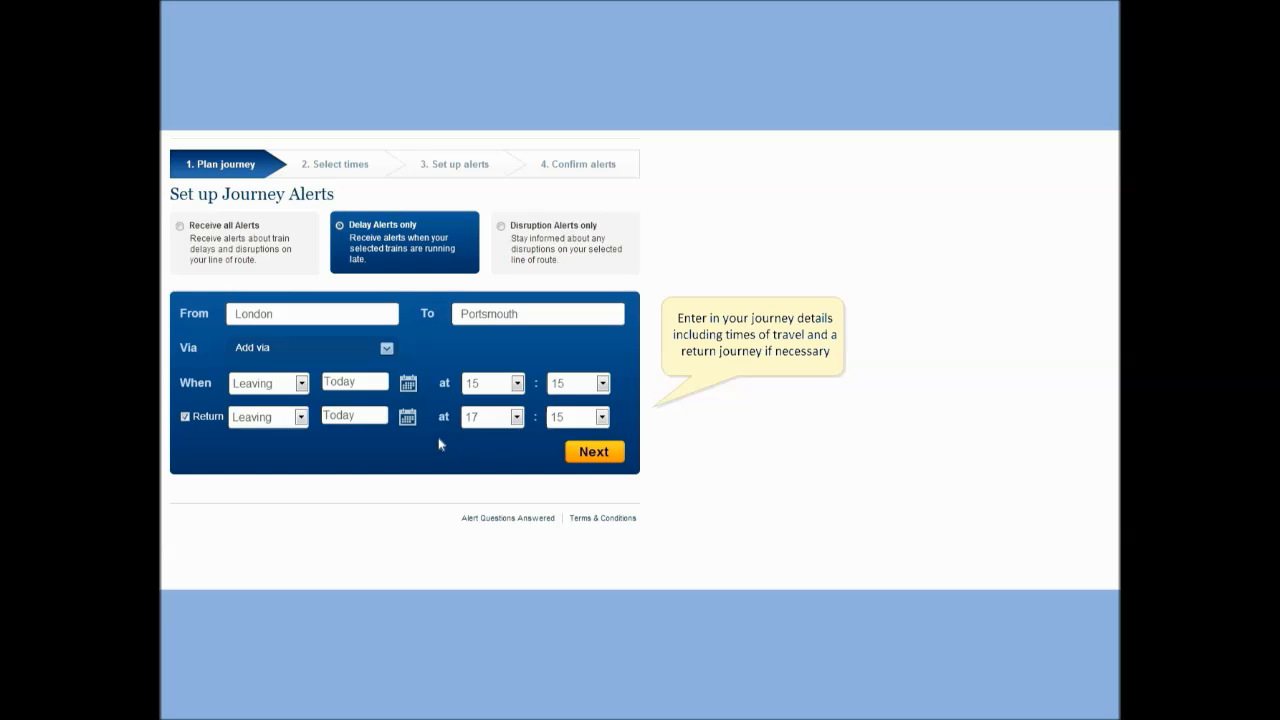
{"action": "left_click", "coordinate": [408, 416]}
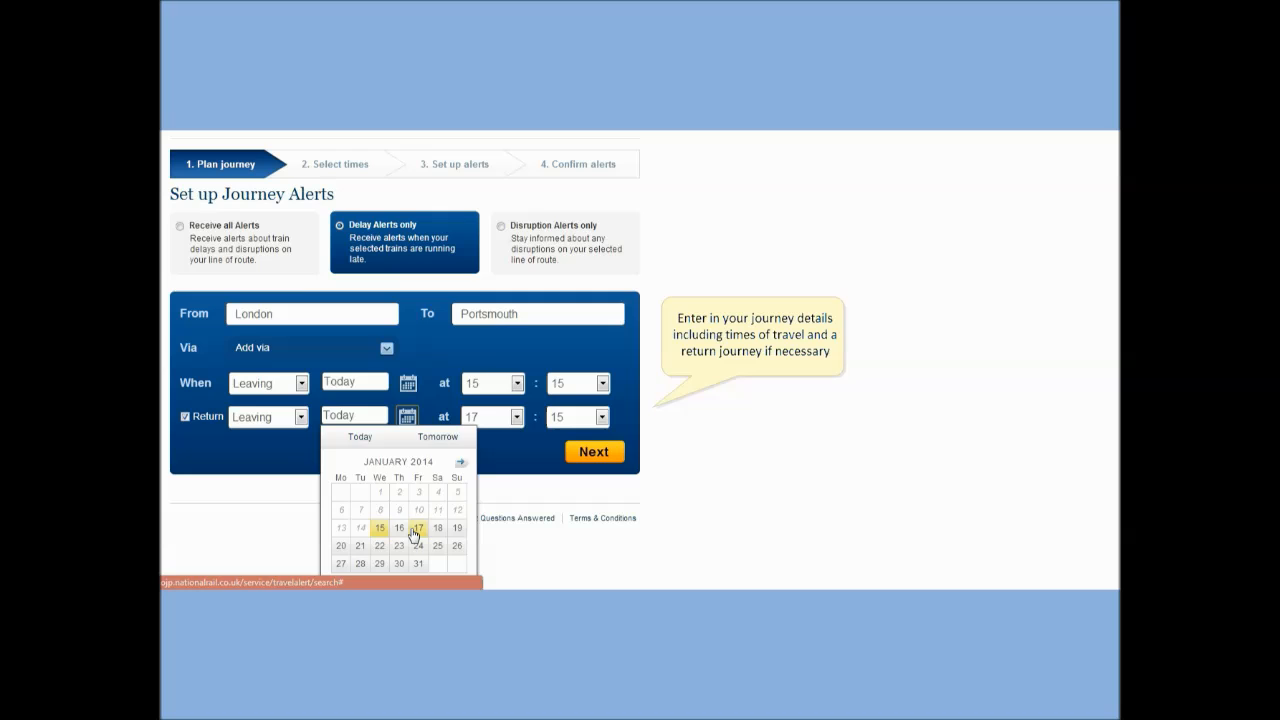
{"action": "left_click", "coordinate": [416, 528]}
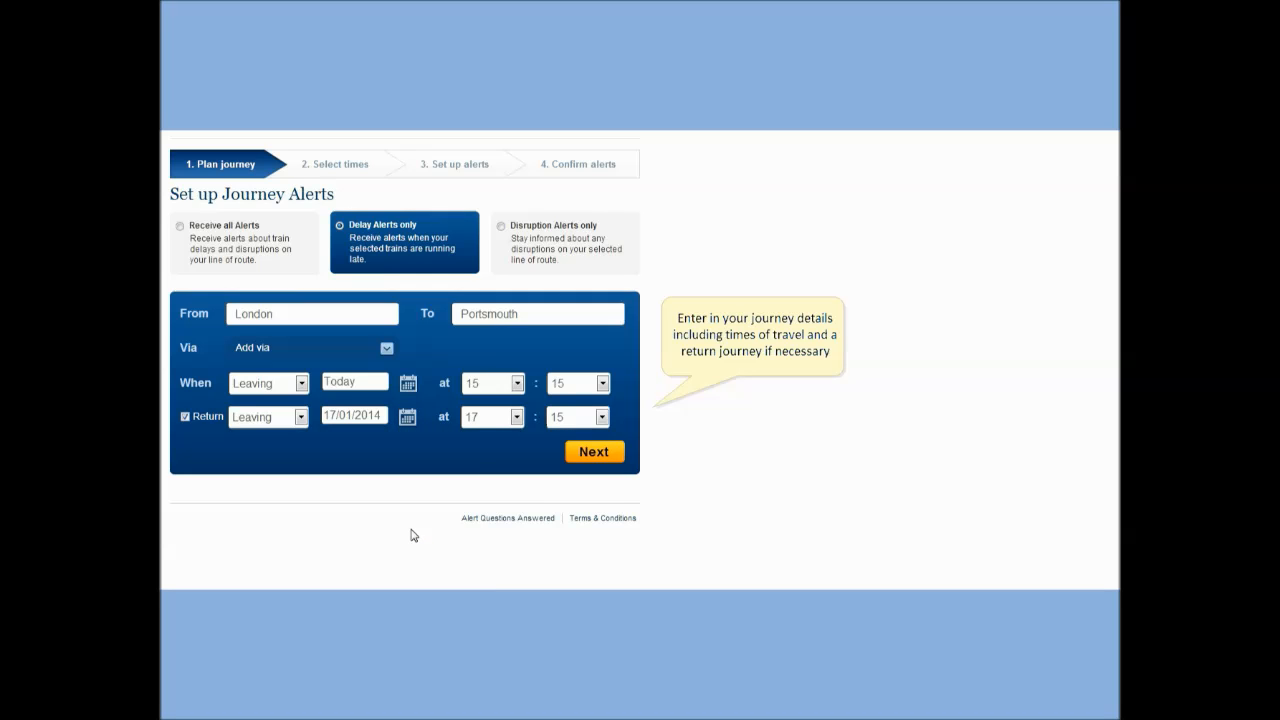
{"action": "mouse_move", "coordinate": [594, 452]}
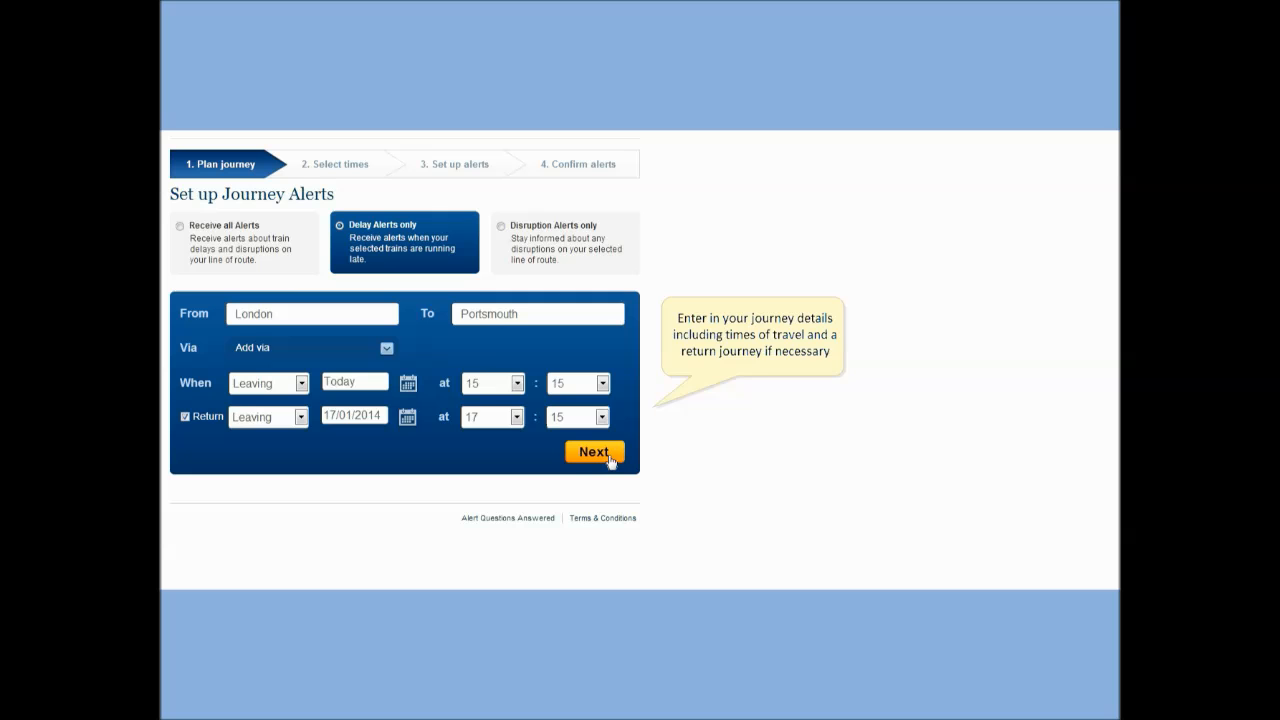
{"action": "left_click", "coordinate": [594, 452]}
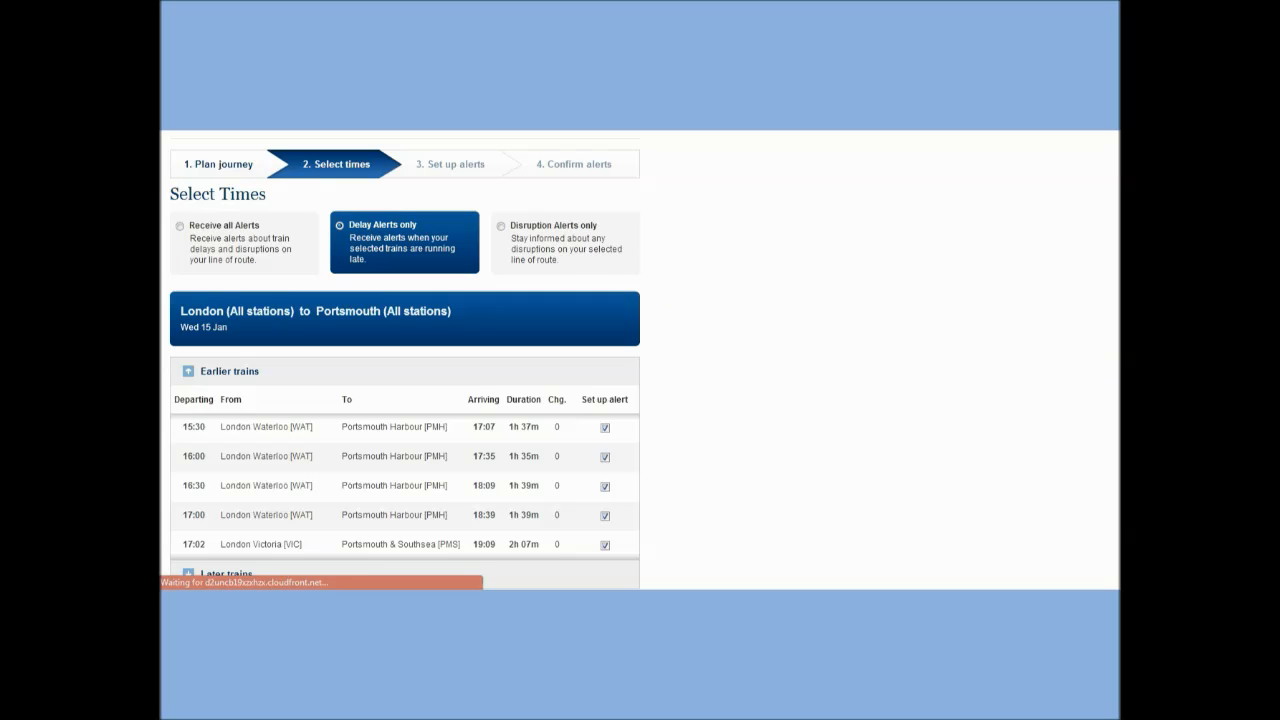
Step: Tick the wanted outward and return trains for alerts and continue to delivery settings
{"action": "scroll", "scroll_direction": "down", "scroll_amount": 3}
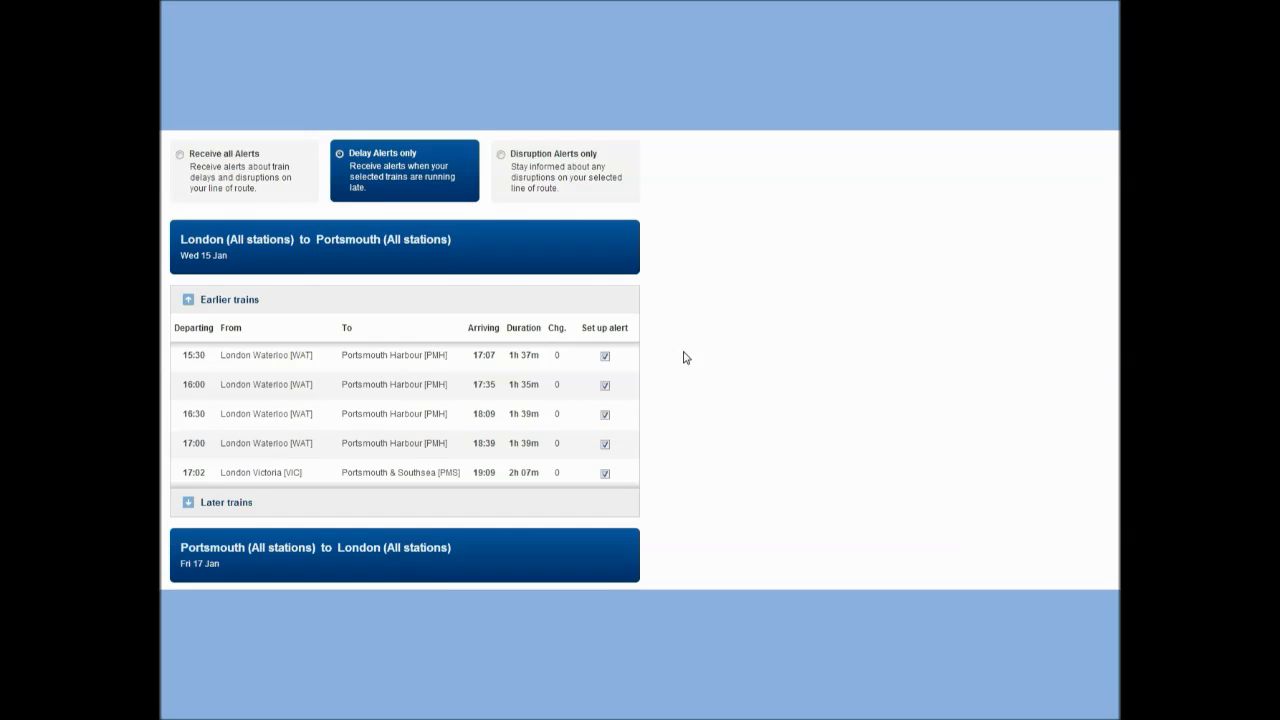
{"action": "scroll", "scroll_direction": "down", "scroll_amount": 3}
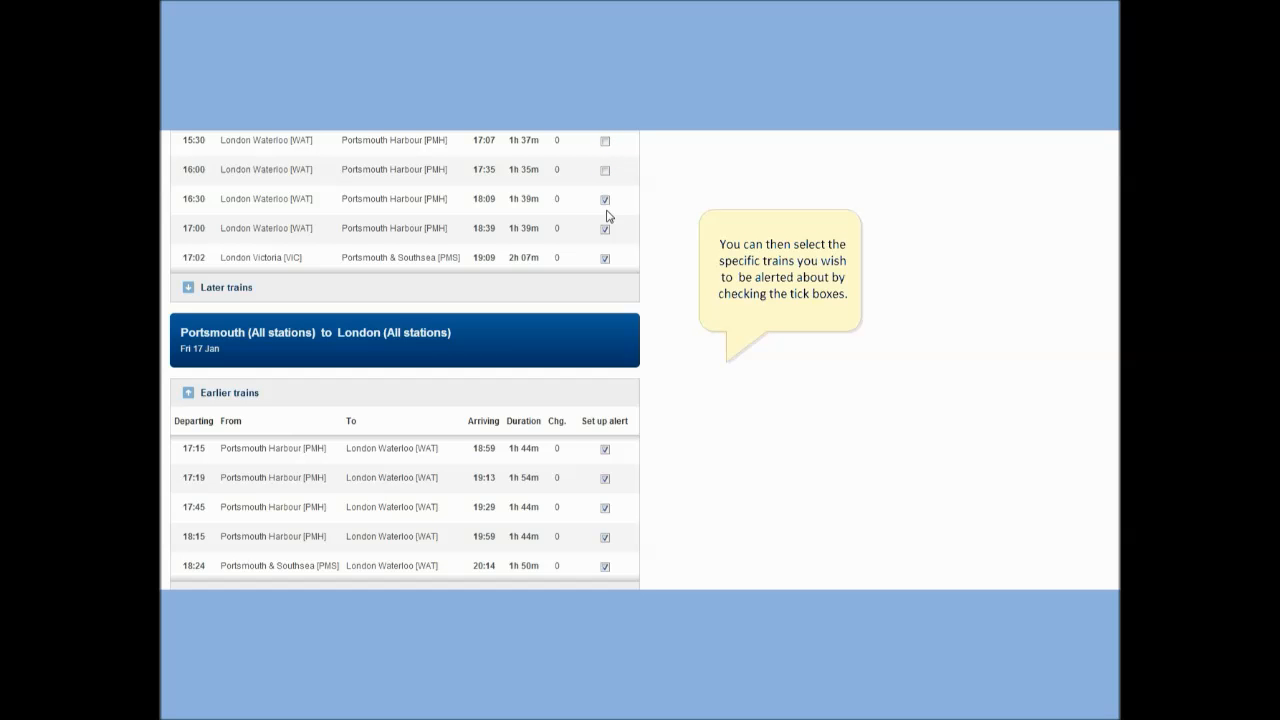
{"action": "scroll", "scroll_direction": "down", "scroll_amount": 3}
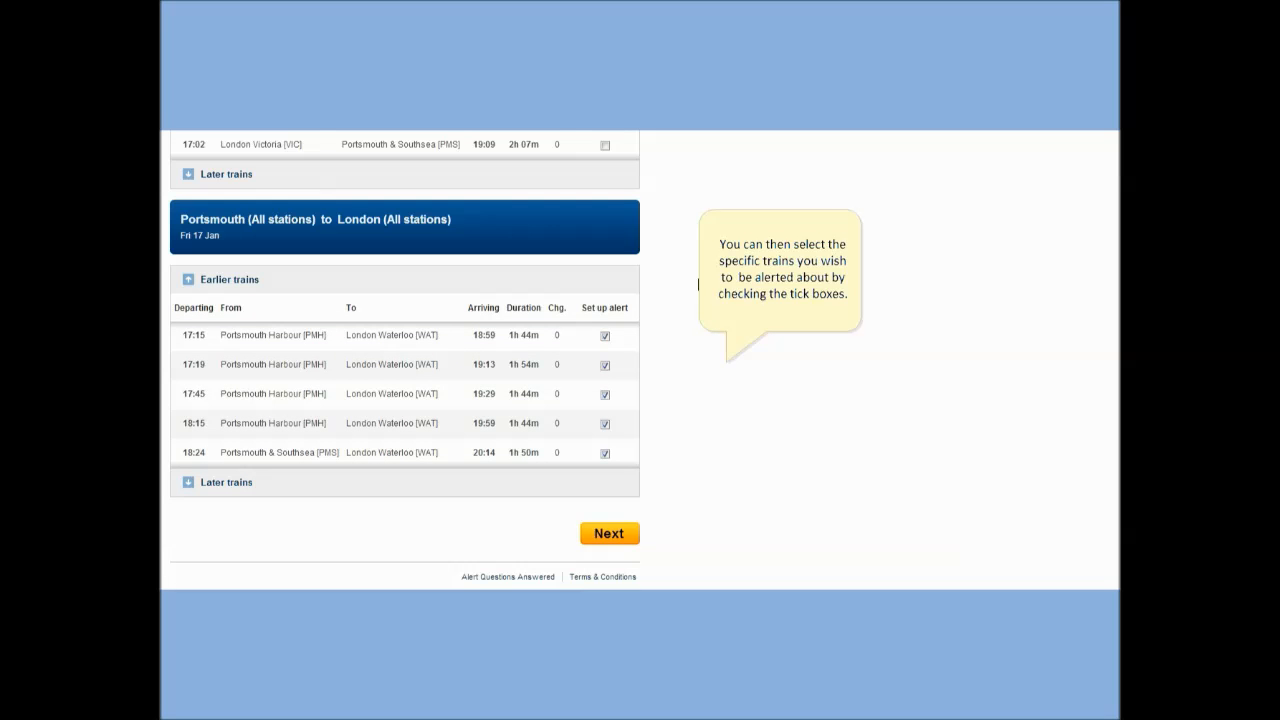
{"action": "left_click", "coordinate": [604, 336]}
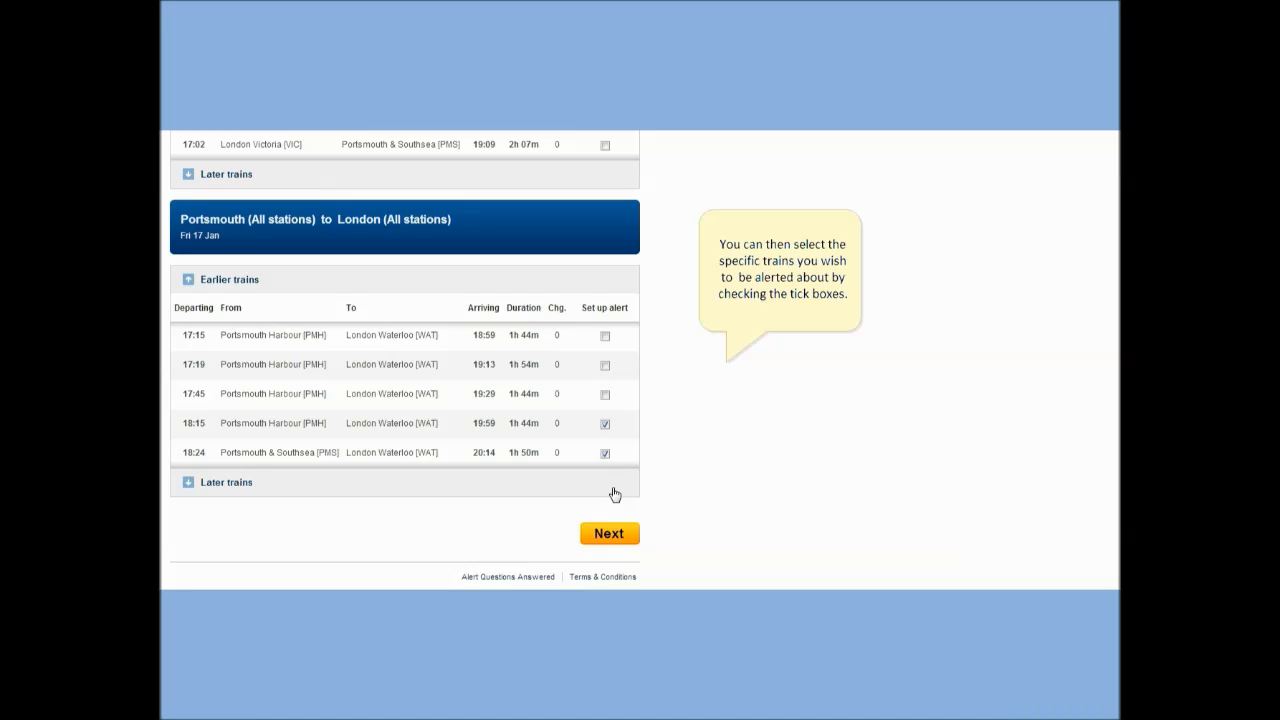
{"action": "left_click", "coordinate": [608, 532]}
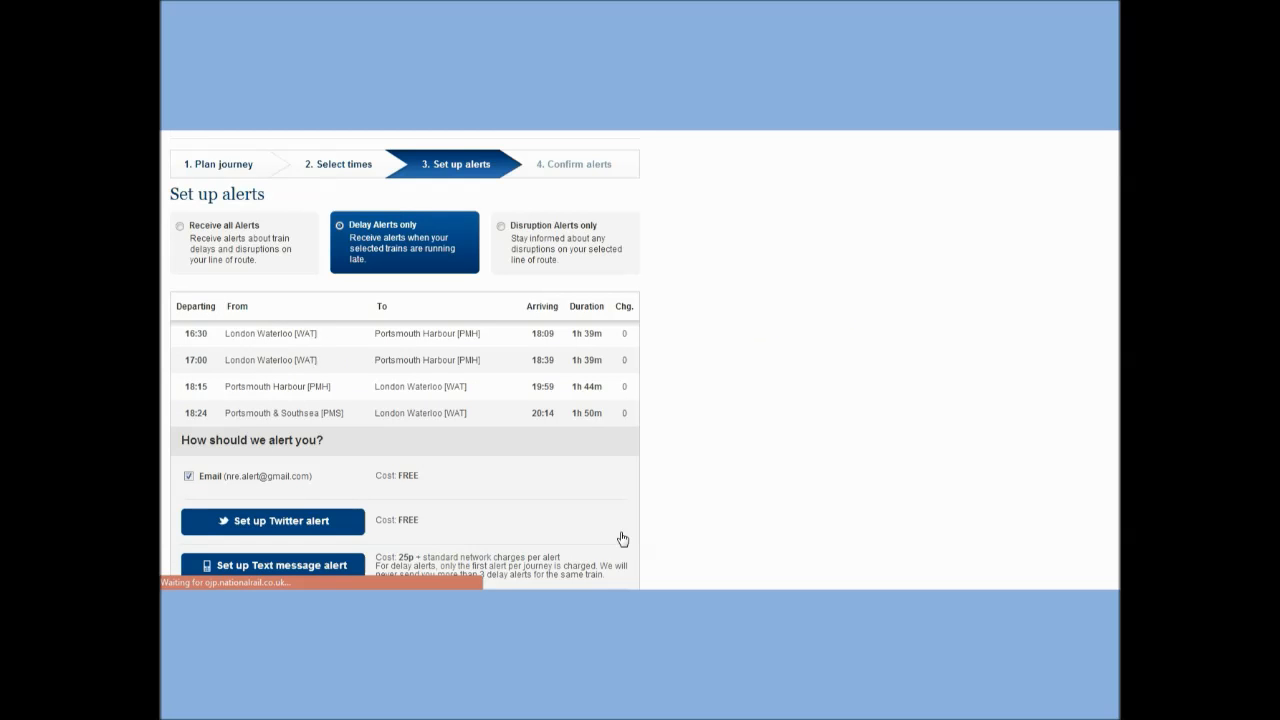
Step: Set the delay alerts active for 6 weeks in Alert details
{"action": "scroll", "scroll_direction": "down", "scroll_amount": 3}
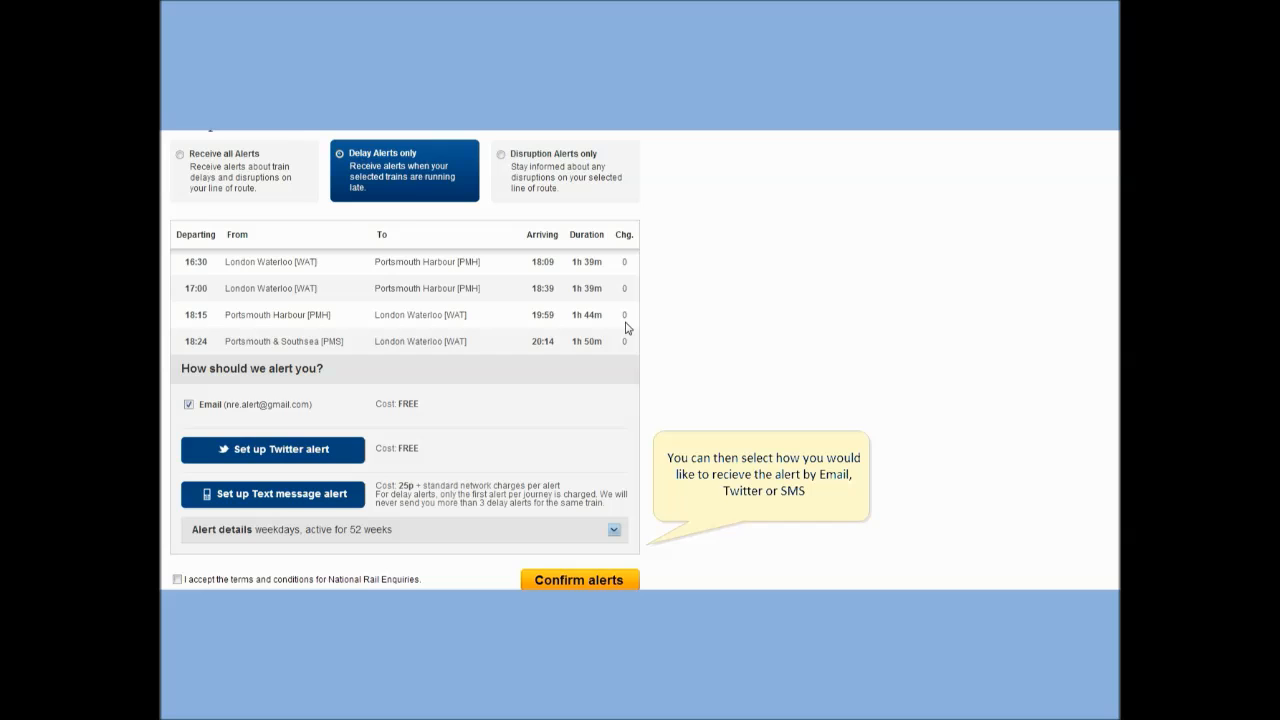
{"action": "scroll", "scroll_direction": "down", "scroll_amount": 3}
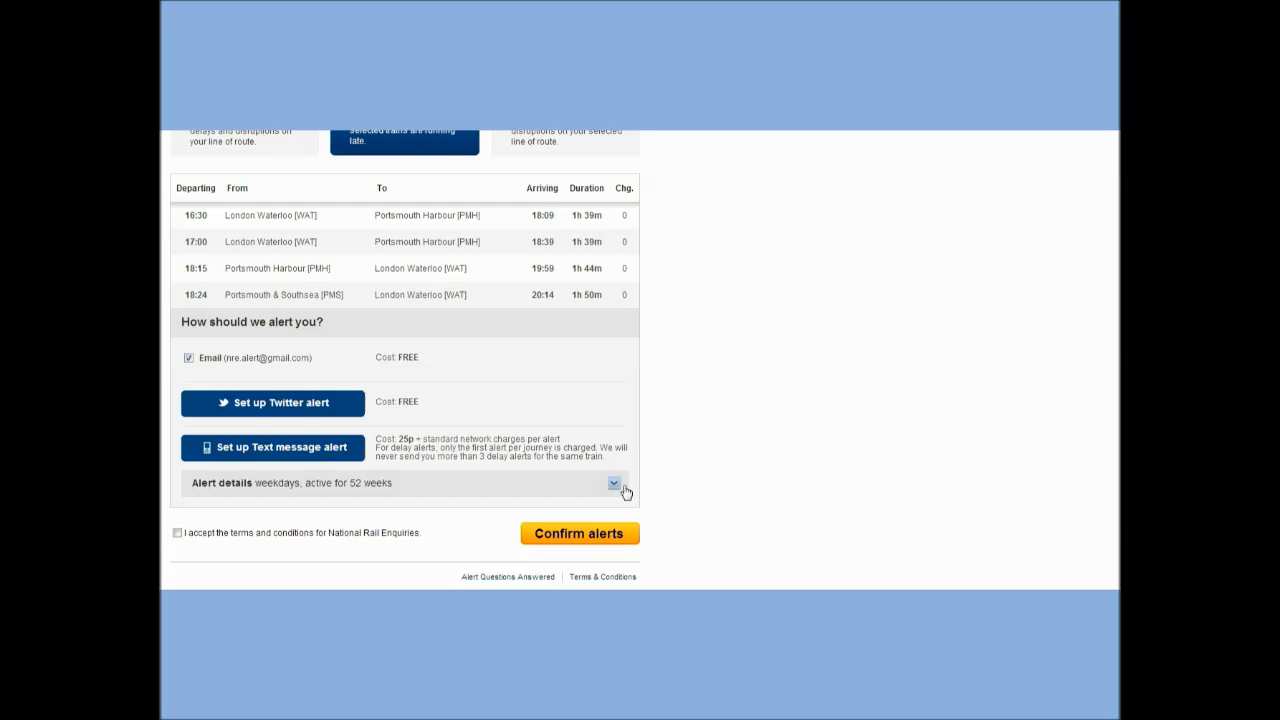
{"action": "left_click", "coordinate": [614, 482]}
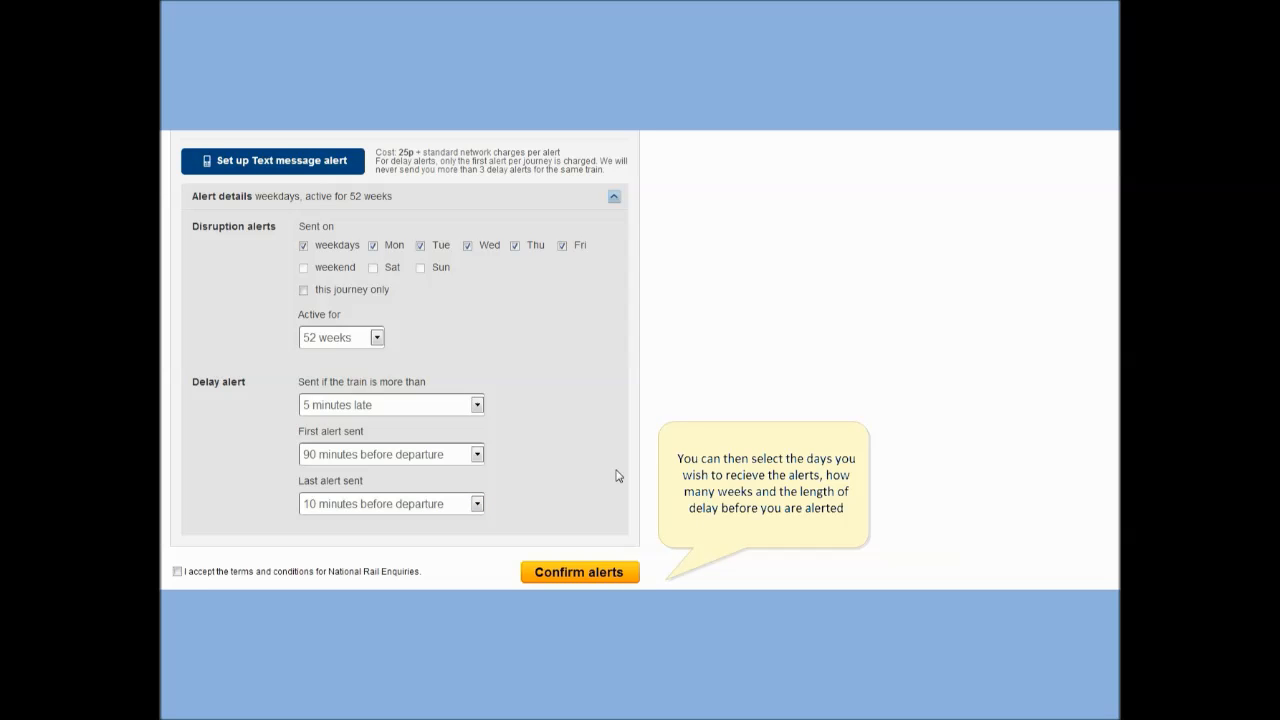
{"action": "left_click", "coordinate": [376, 336]}
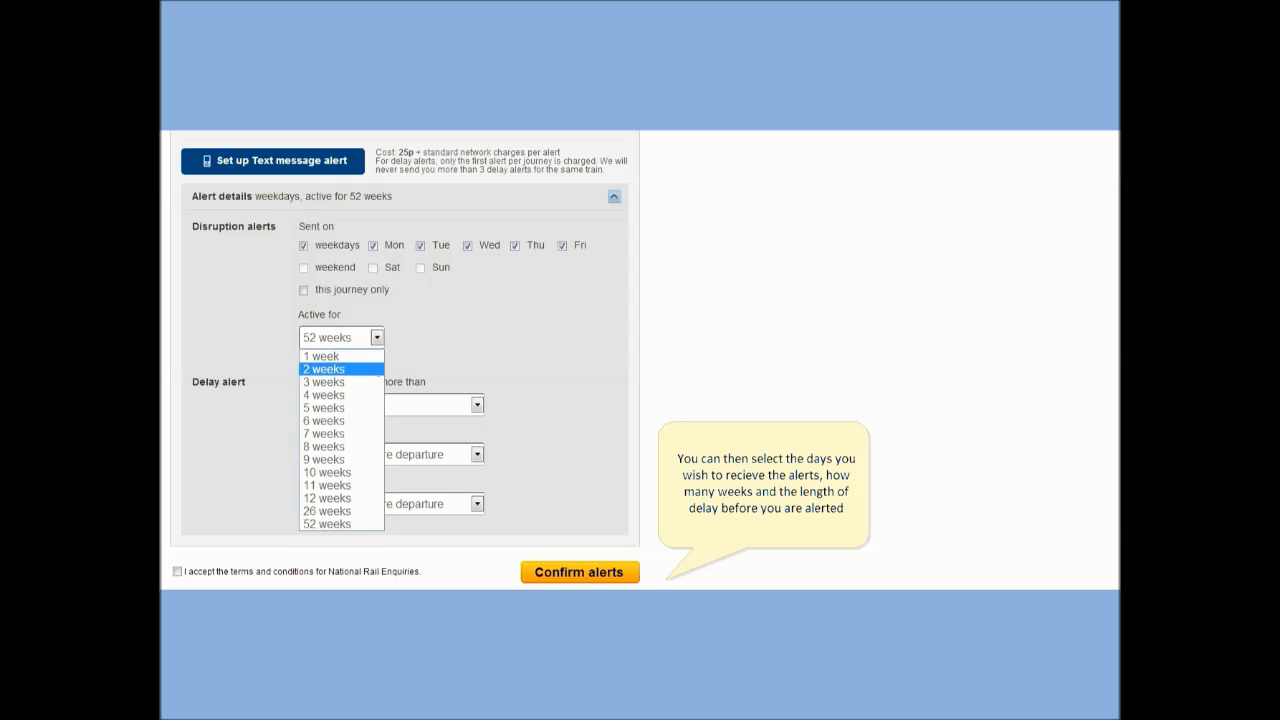
{"action": "left_click", "coordinate": [324, 420]}
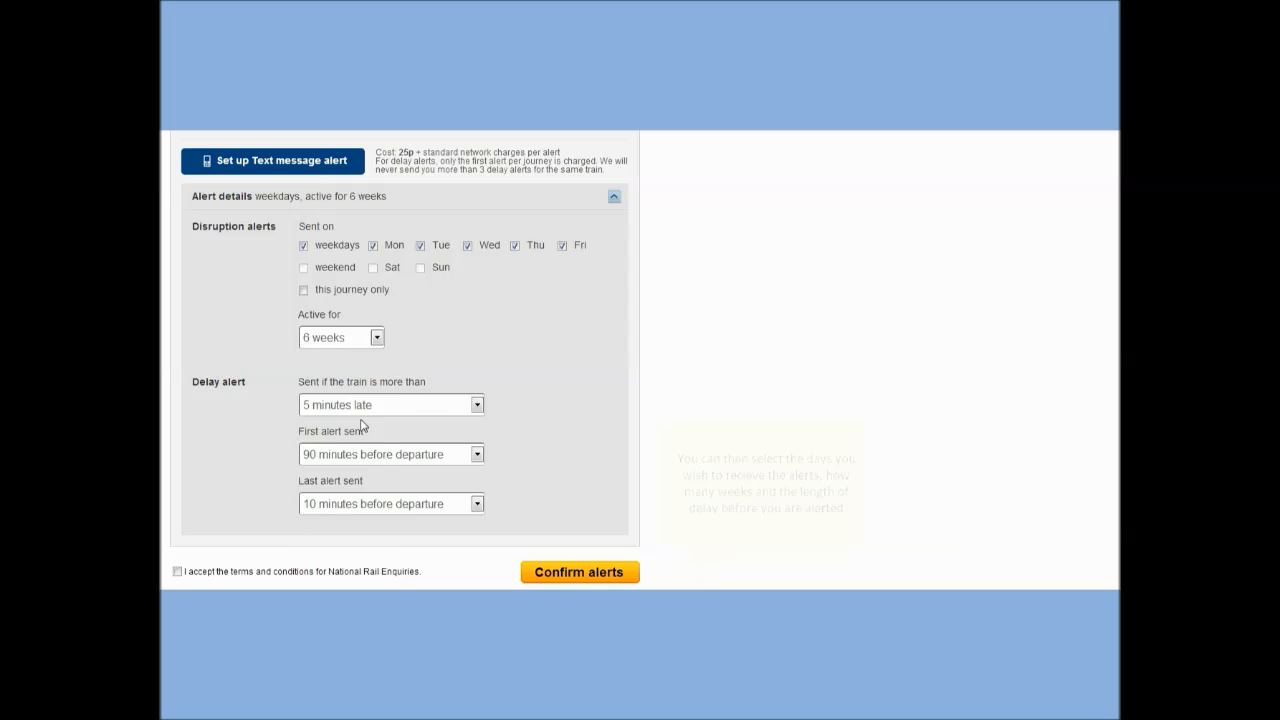
Step: Accept the terms and conditions and confirm the delay alerts
{"action": "scroll", "scroll_direction": "down", "scroll_amount": 3}
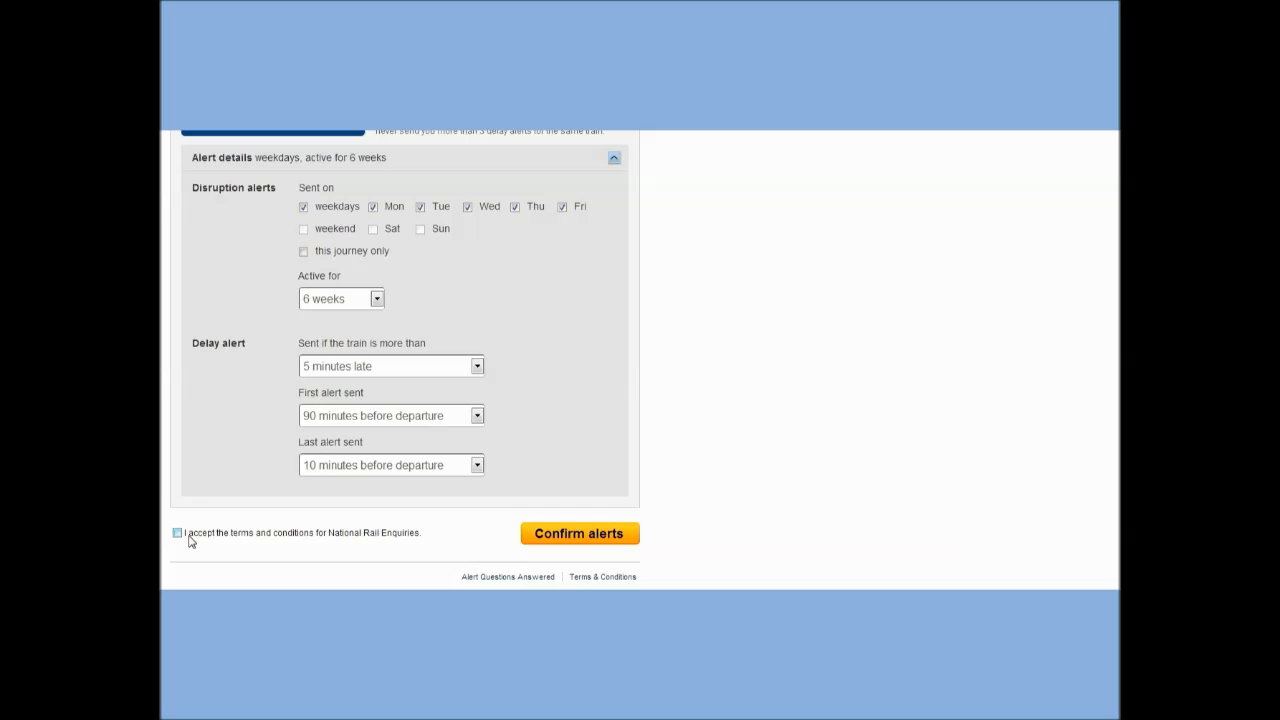
{"action": "left_click", "coordinate": [176, 532]}
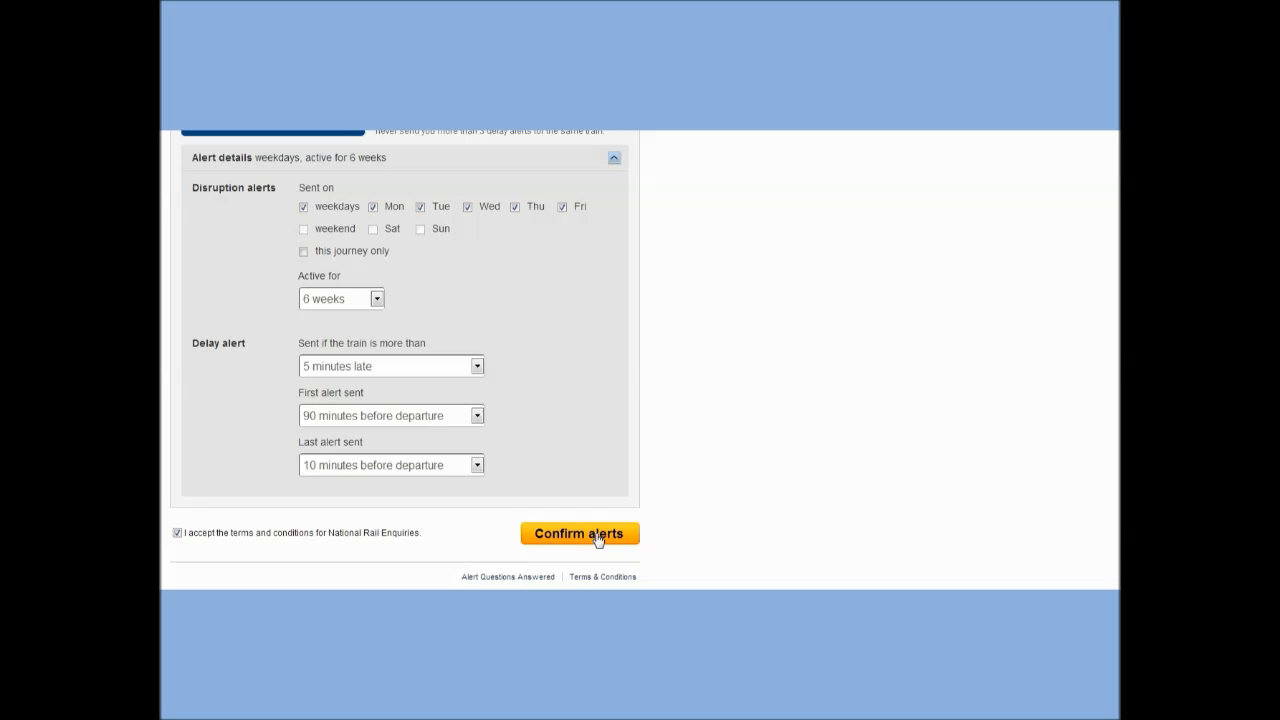
{"action": "left_click", "coordinate": [580, 534]}
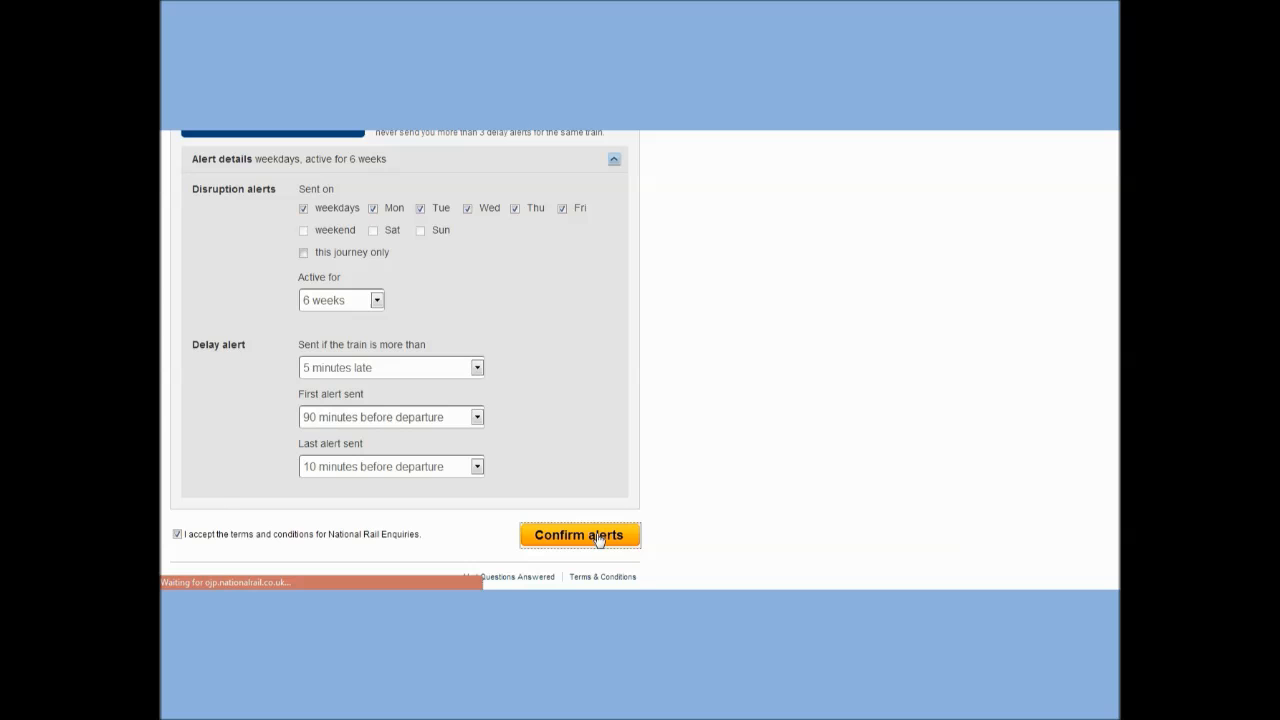
Step: Review the thank-you page listing the London–Portsmouth delay alerts in both directions
{"action": "left_click", "coordinate": [580, 536]}
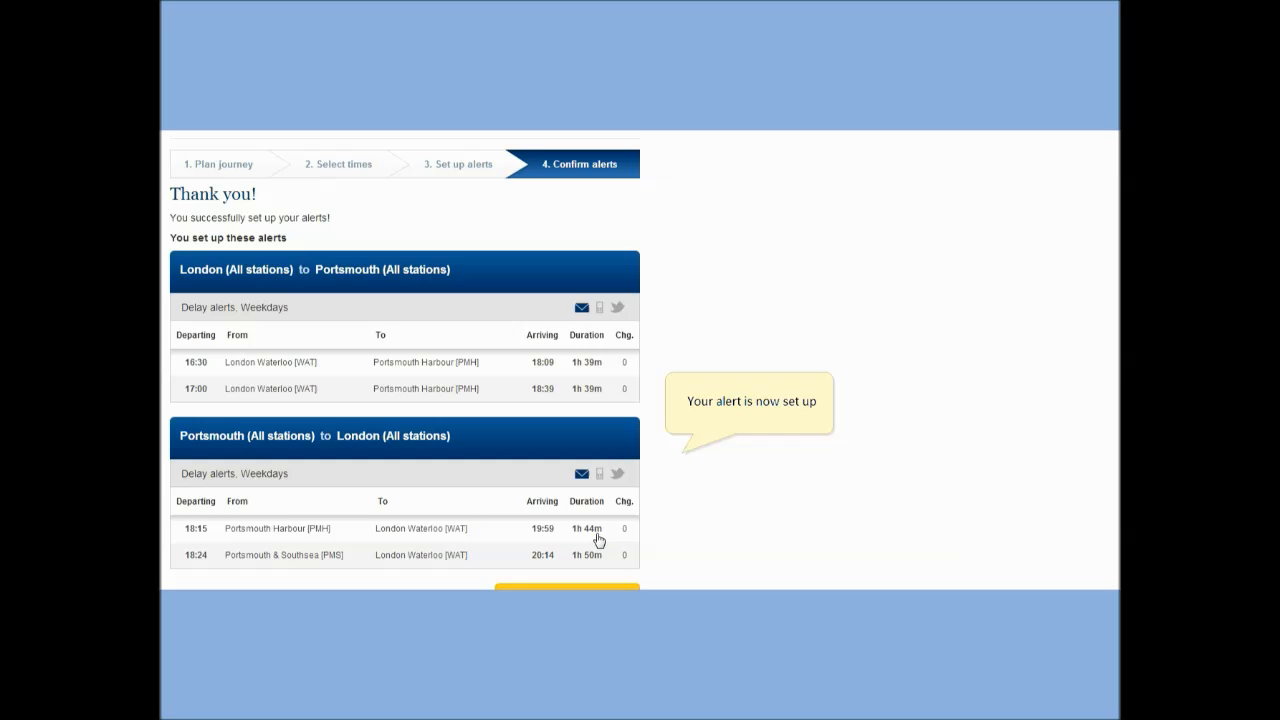
{"action": "scroll", "scroll_direction": "down", "scroll_amount": 3}
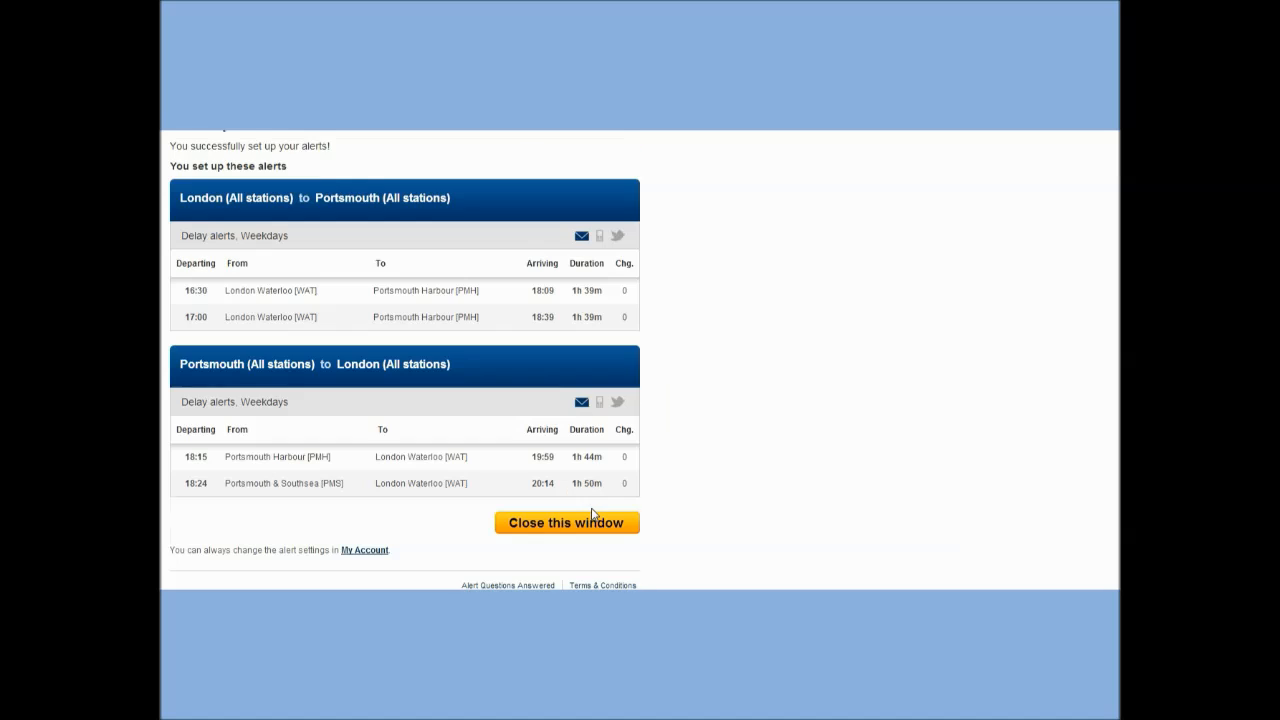
{"action": "mouse_move", "coordinate": [596, 524]}
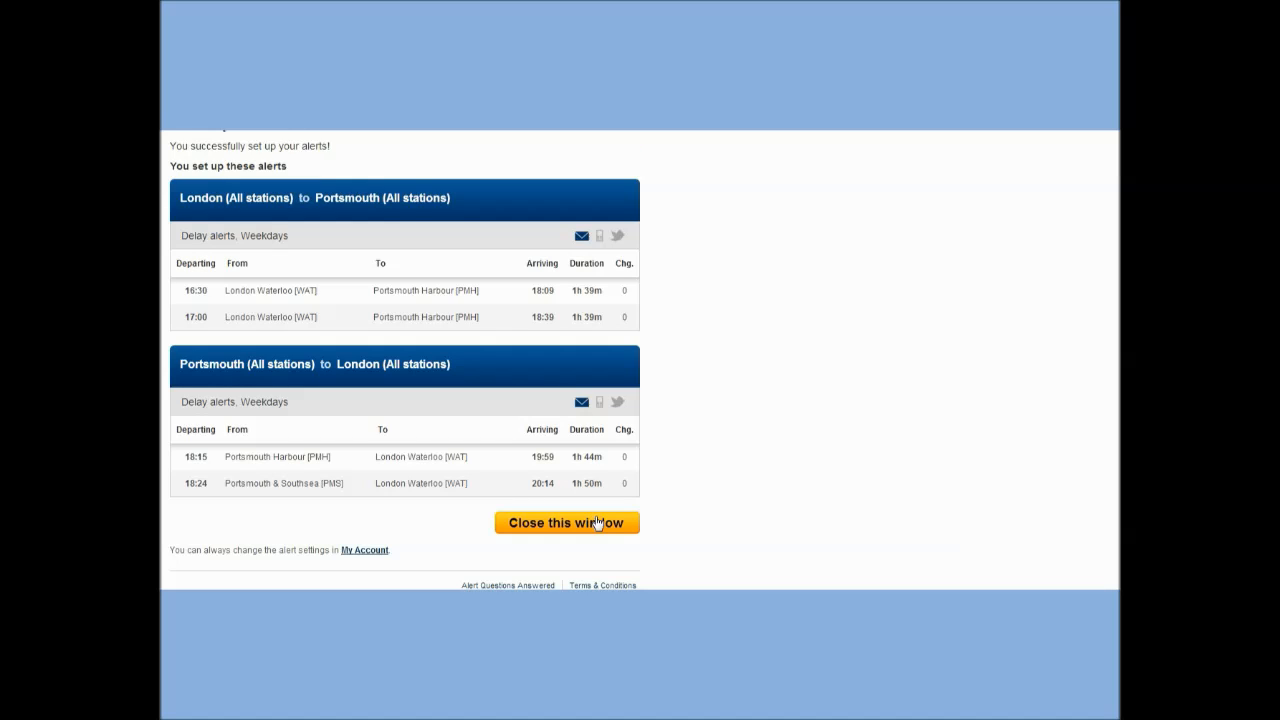